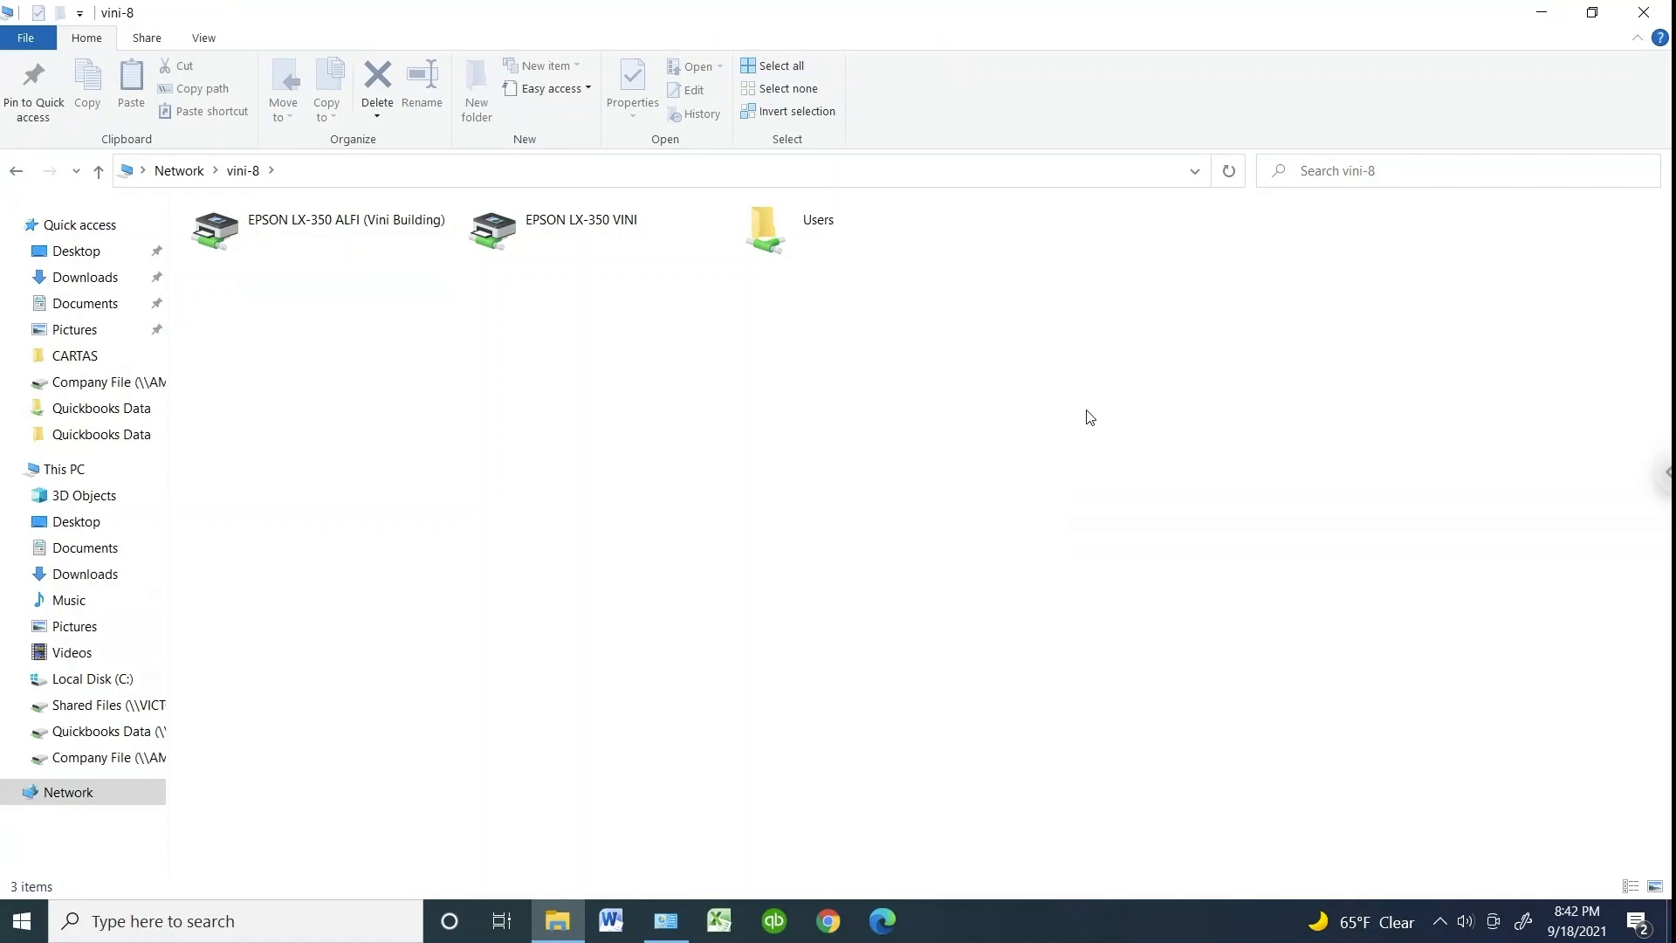
{"action": "mouse_move", "coordinate": [746, 435]}
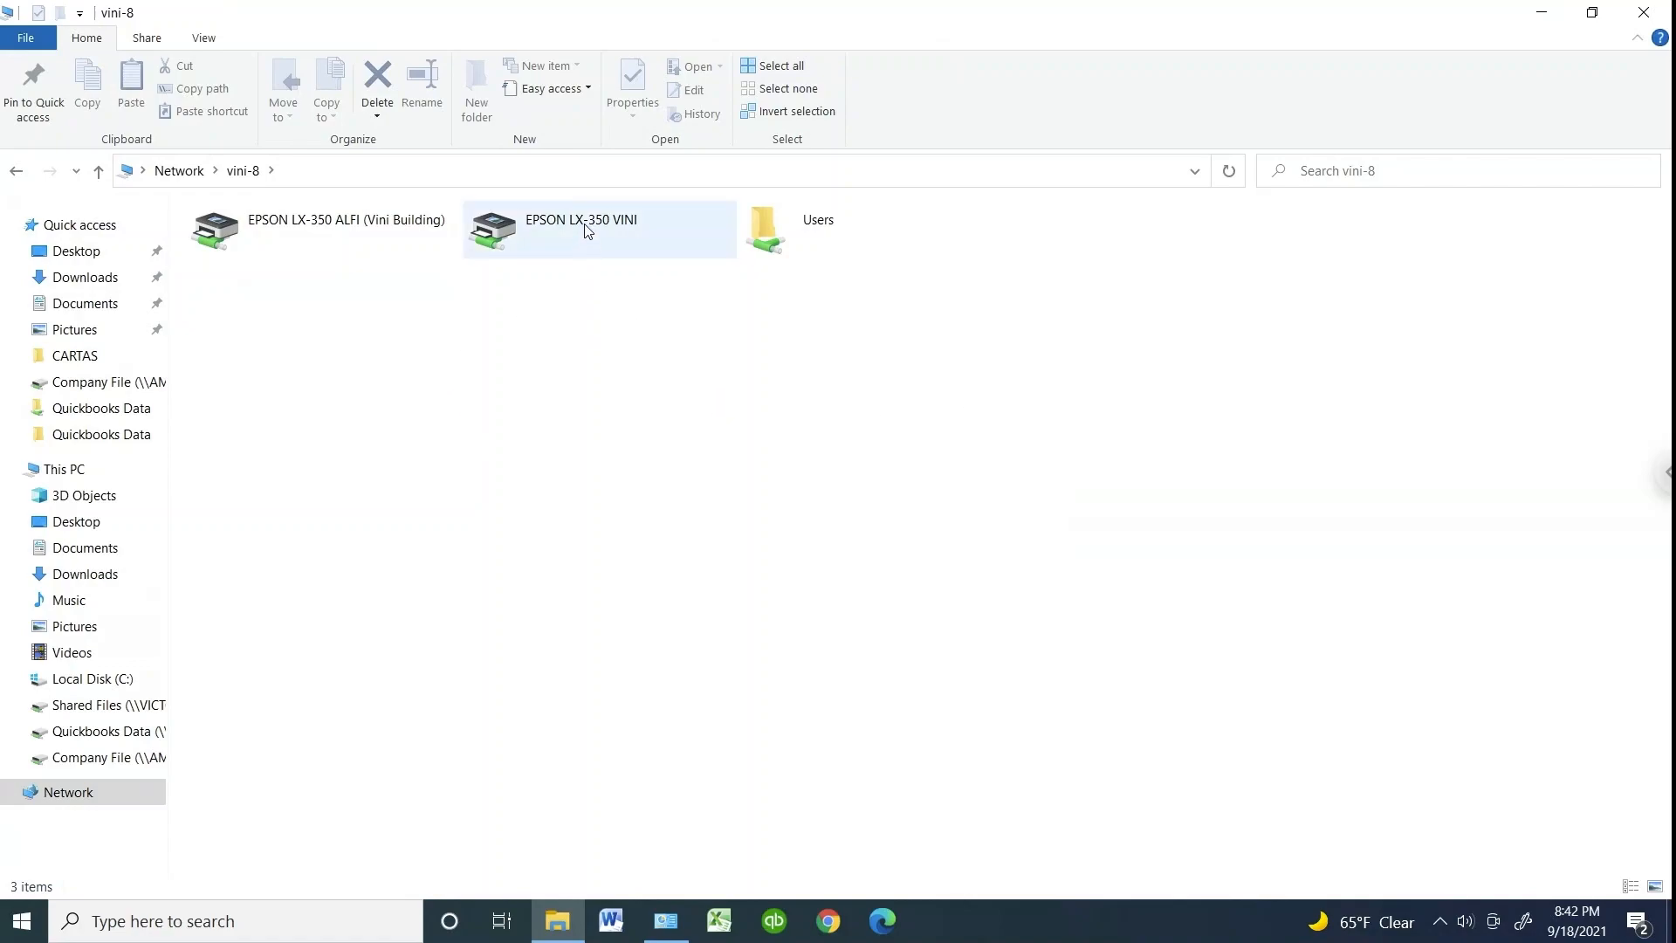
Open the context menu of the EPSON LX-350 VINI printer on vini-8
{"action": "right_click", "coordinate": [581, 228]}
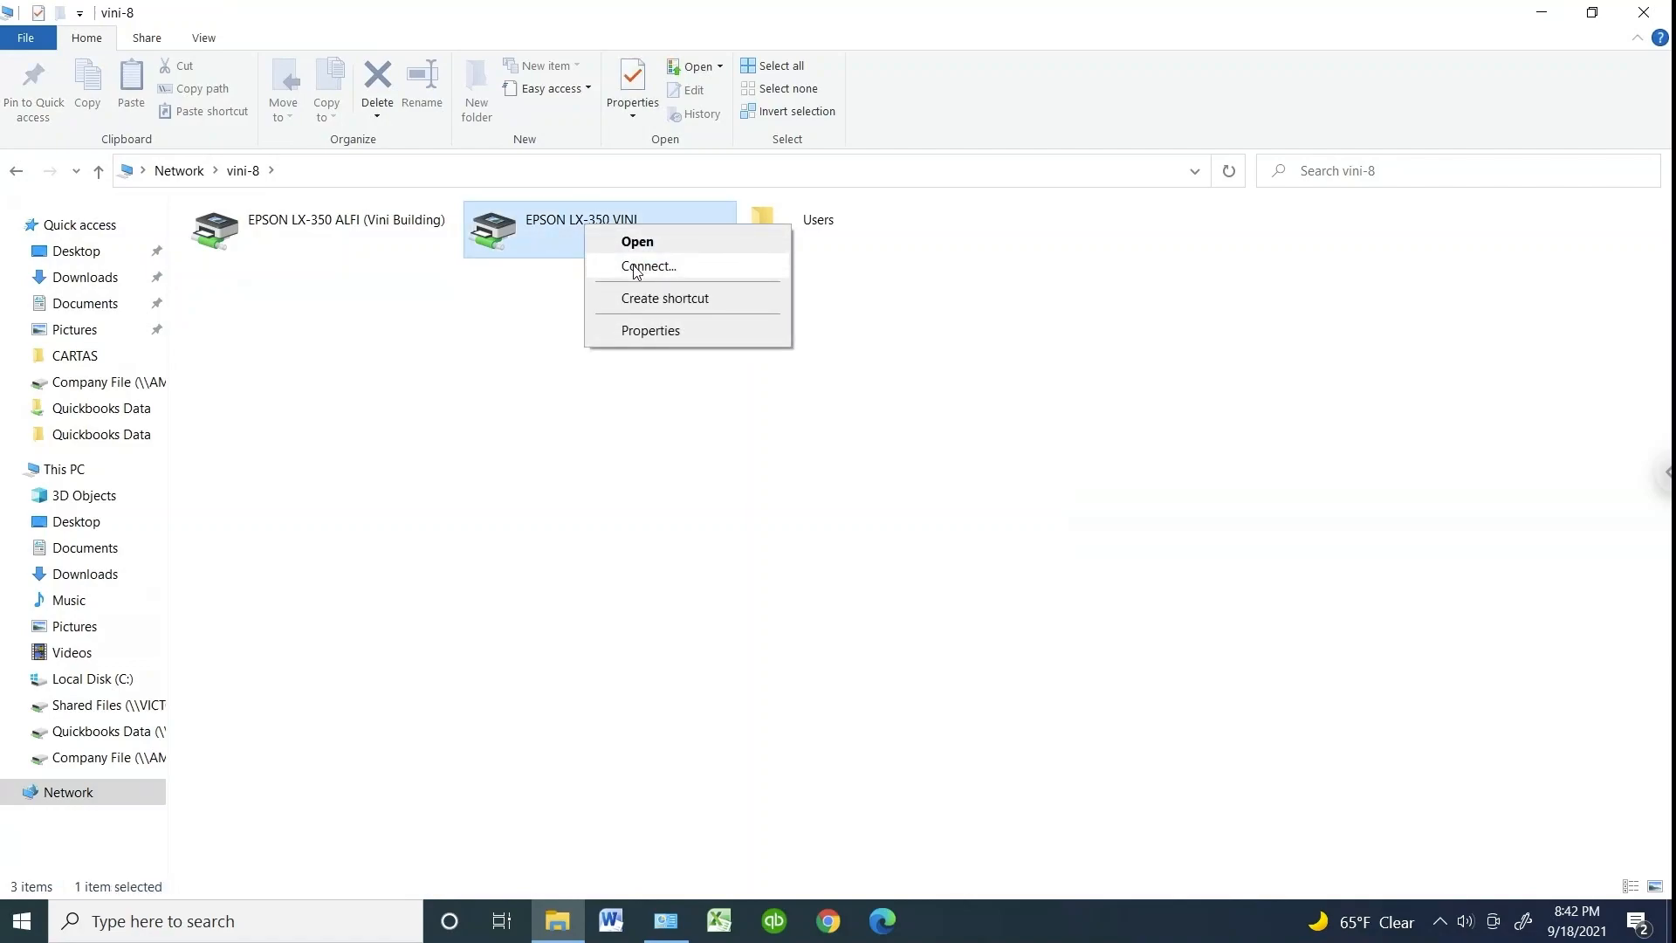
{"action": "mouse_move", "coordinate": [661, 276]}
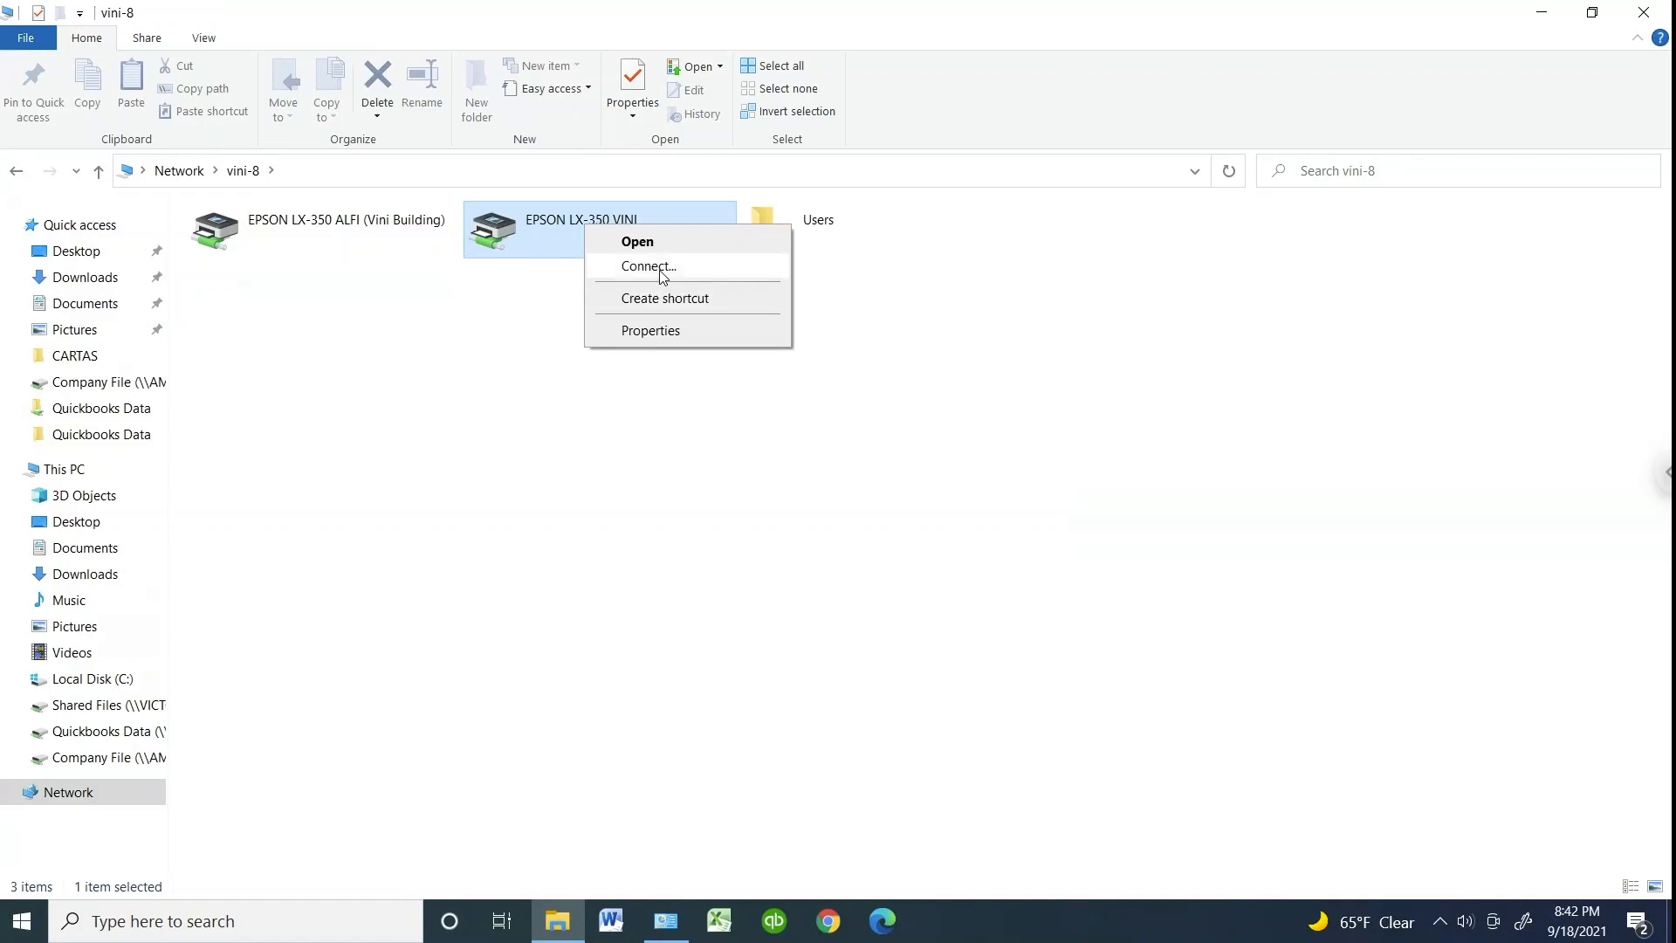
Connect to the EPSON LX-350 VINI printer, view the 0x0000011b error details, and dismiss it
{"action": "left_click", "coordinate": [646, 265]}
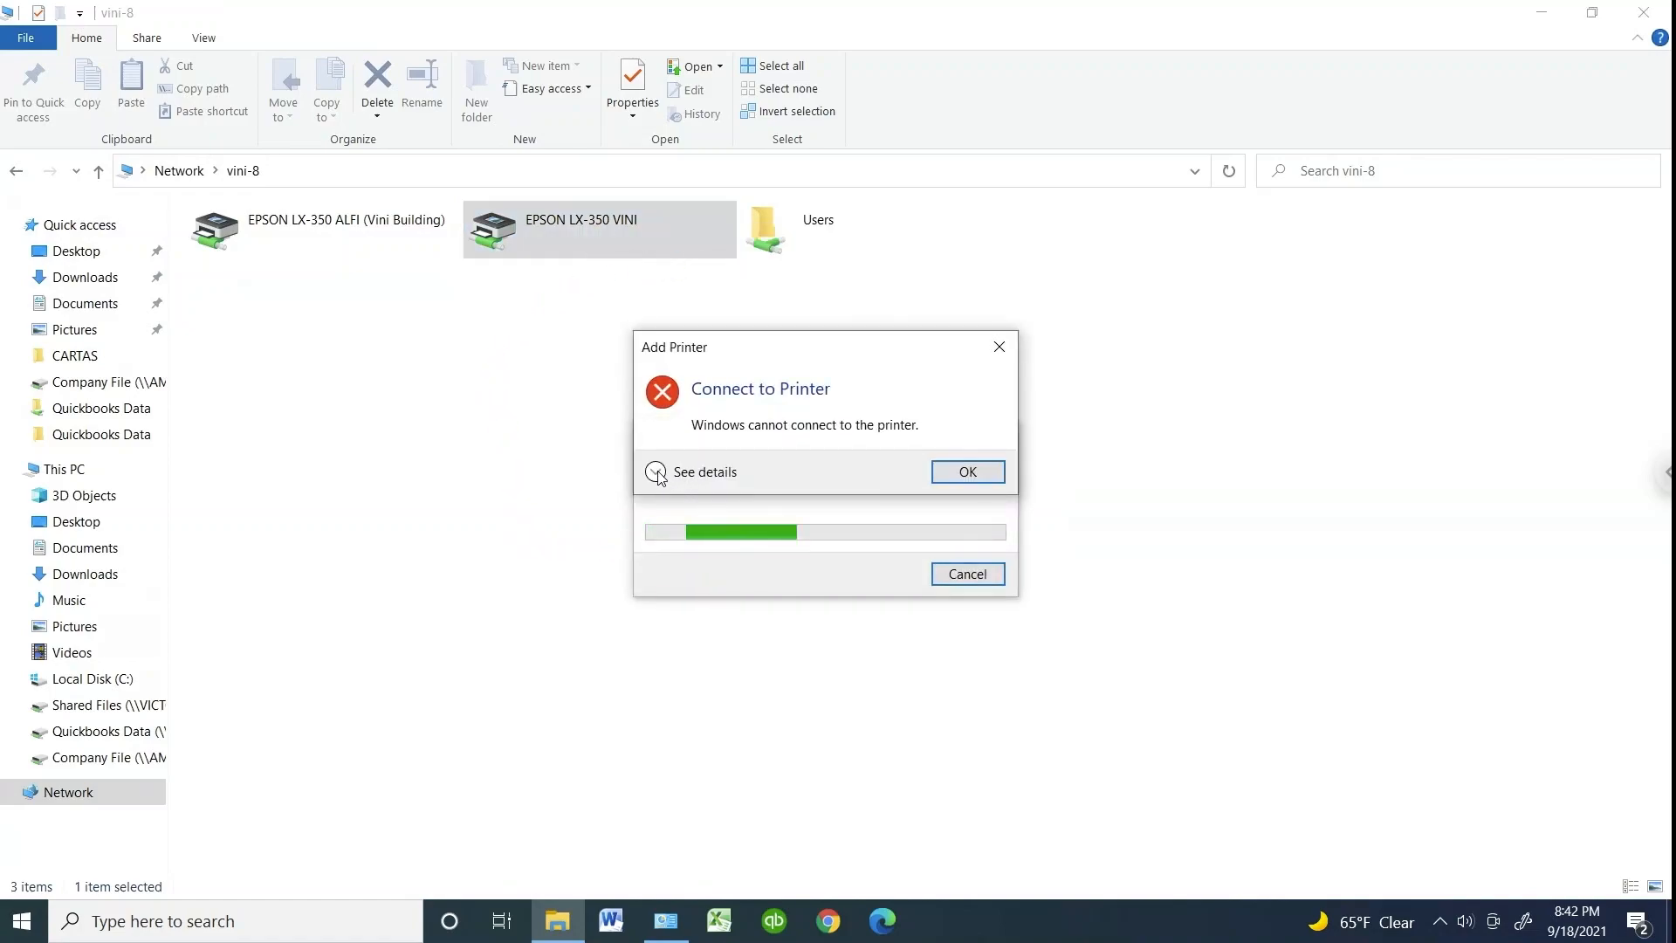
{"action": "left_click", "coordinate": [704, 471]}
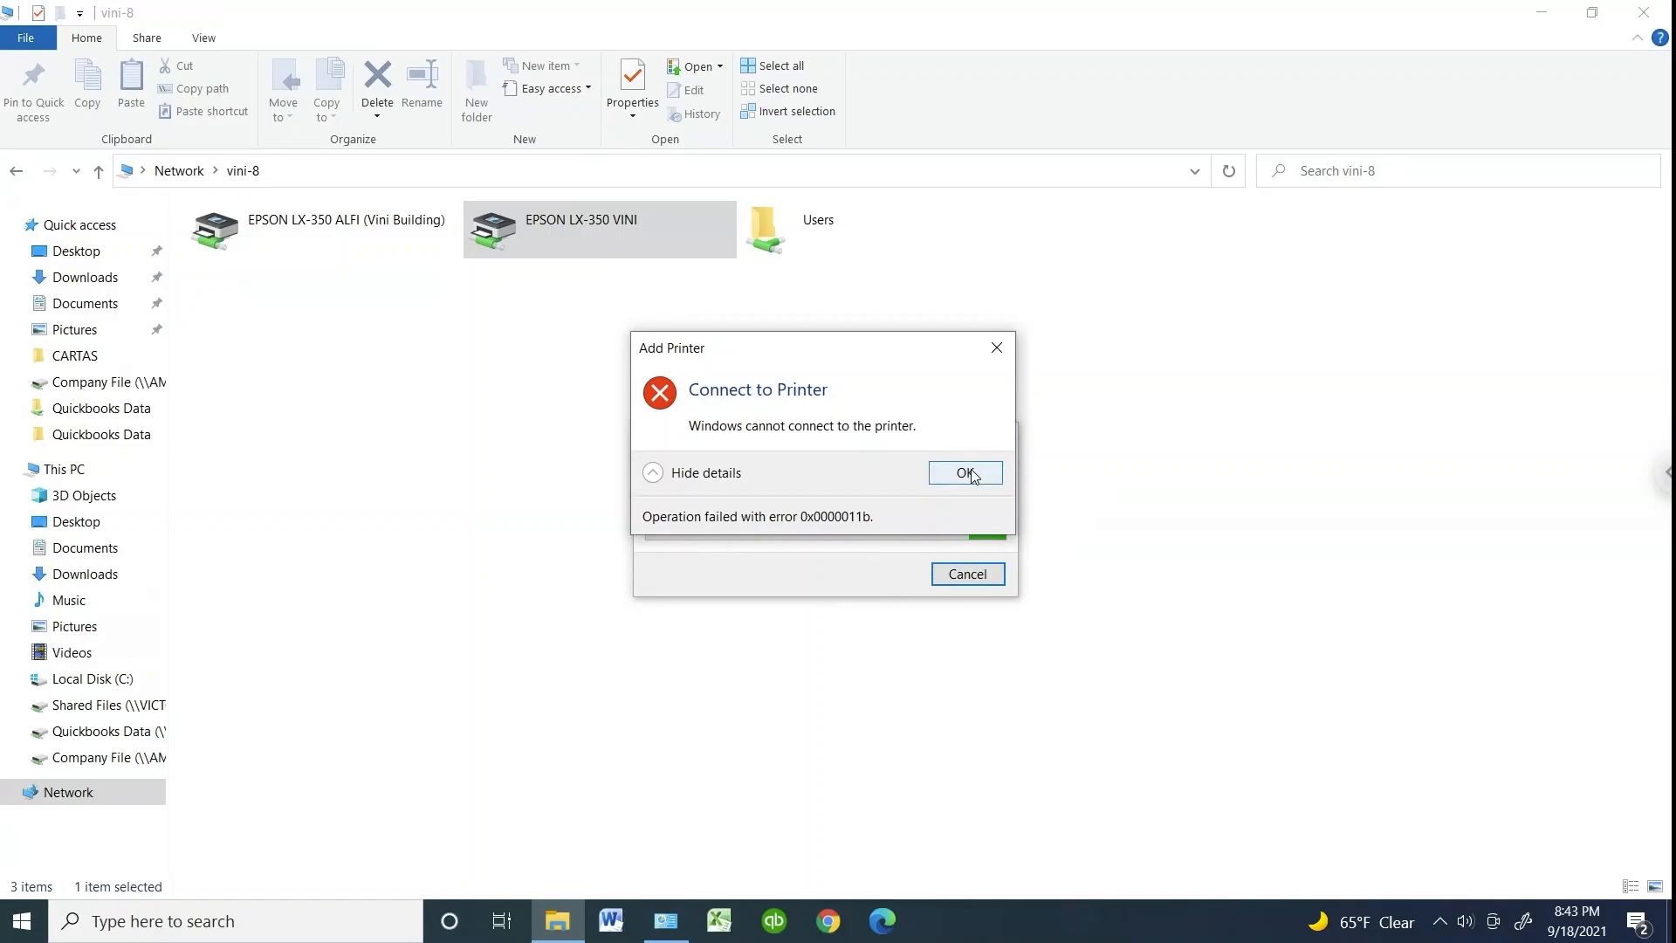
{"action": "left_click", "coordinate": [965, 472]}
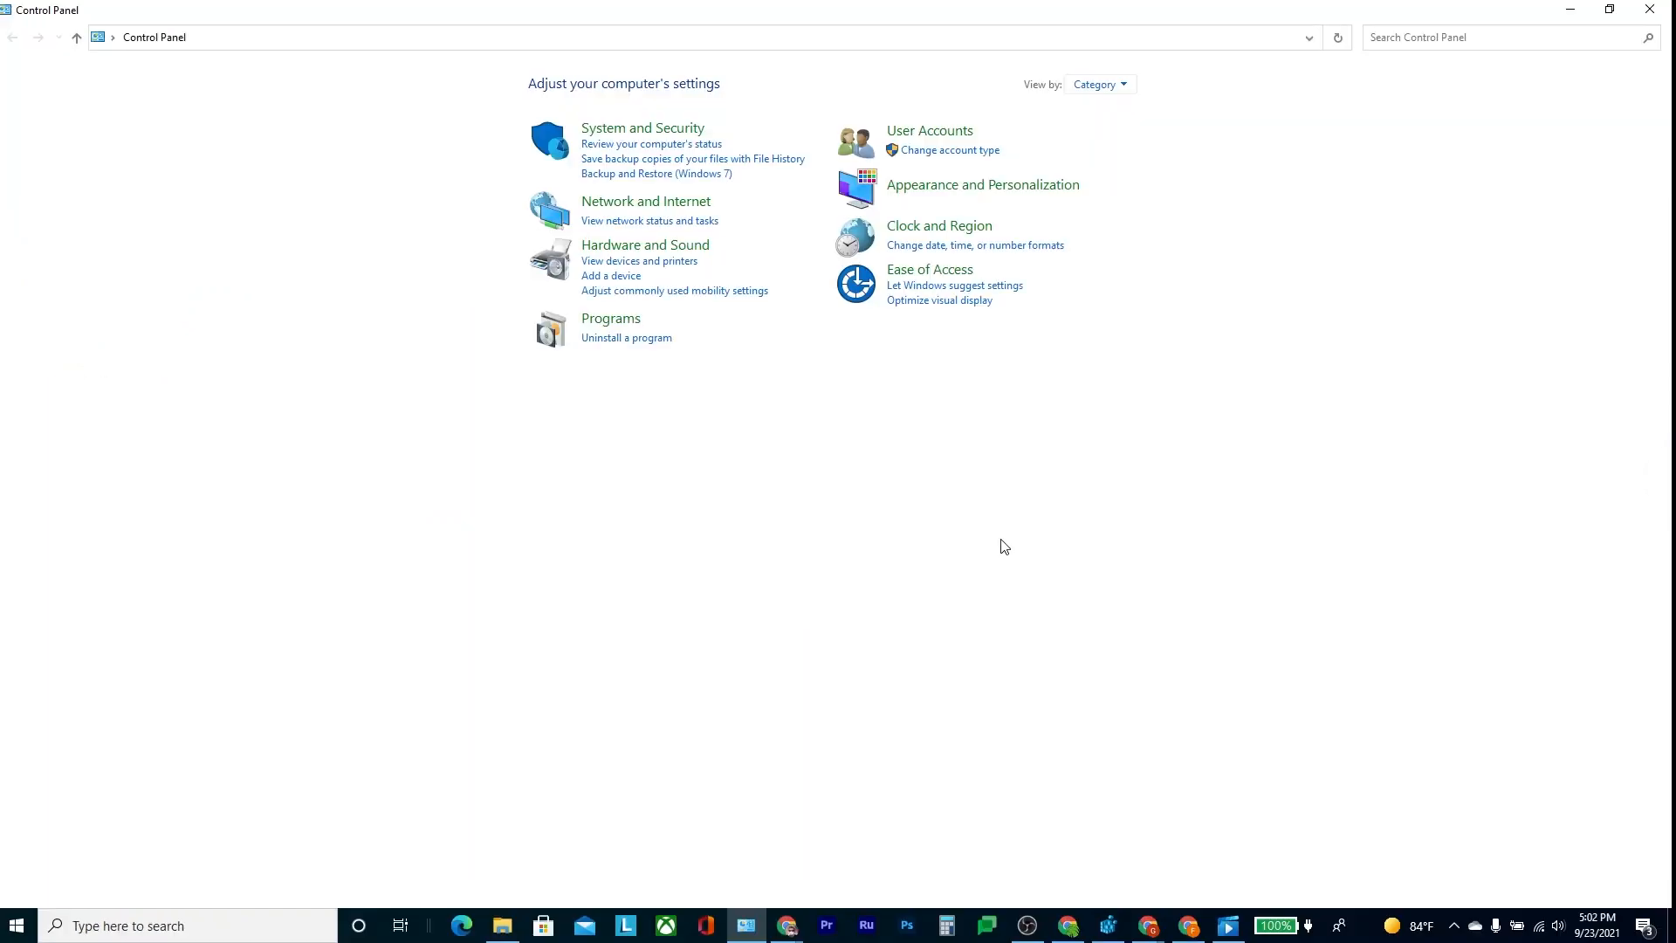
Open View installed updates and select Security Update for Microsoft Windows (KB5005565)
{"action": "left_click", "coordinate": [627, 336]}
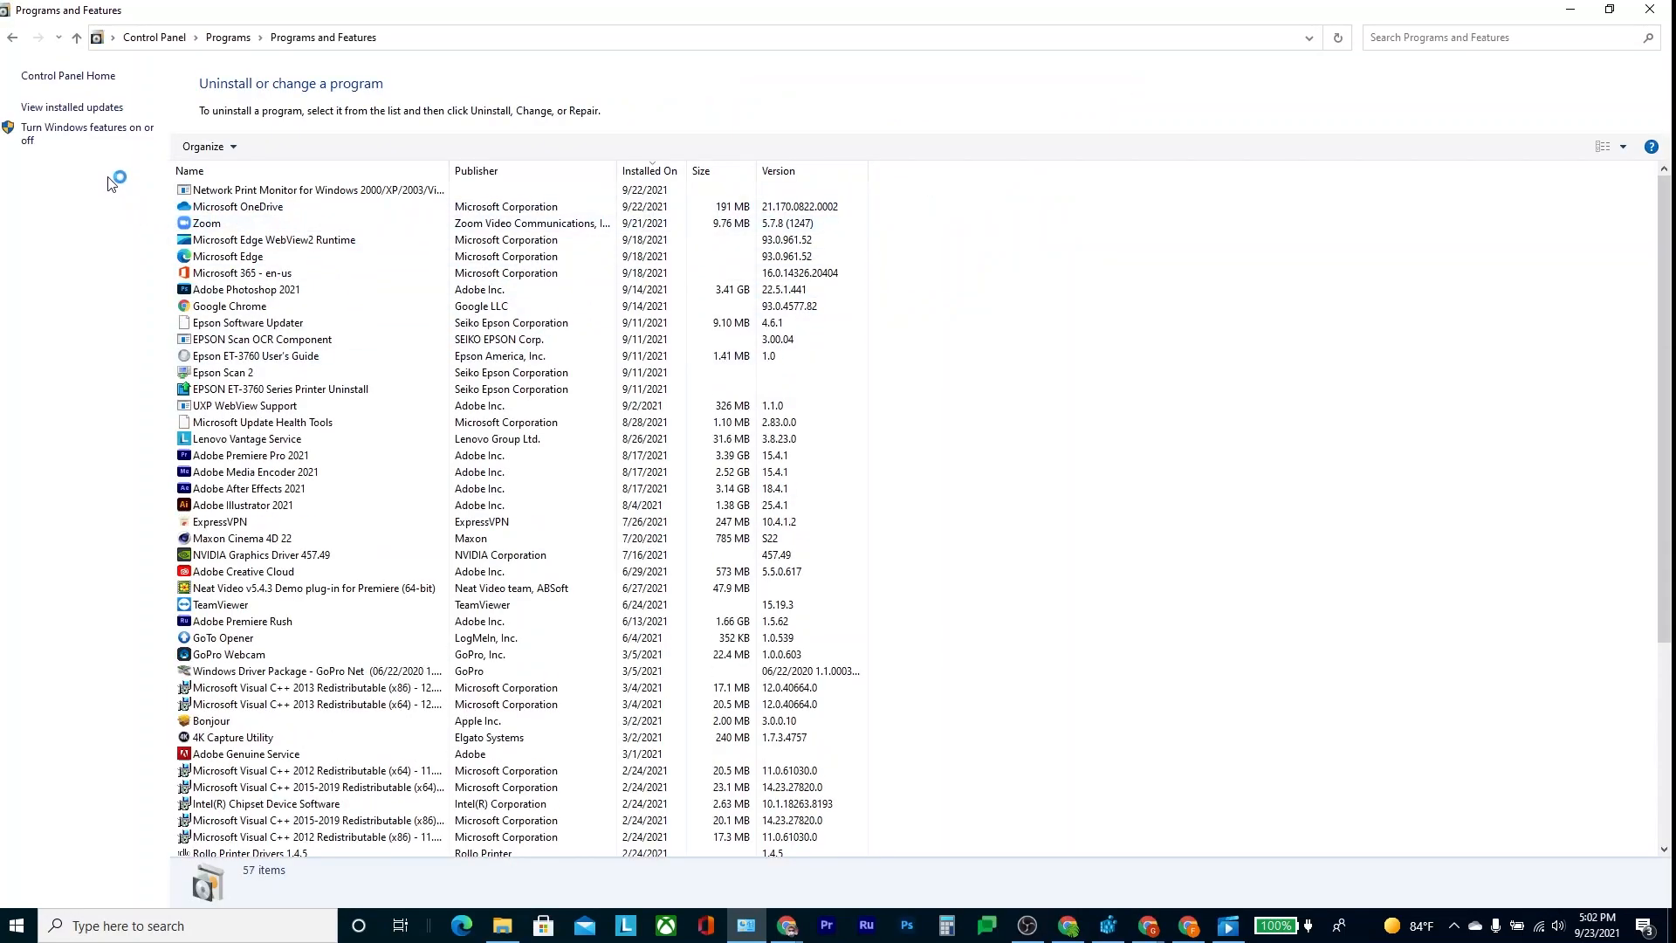
{"action": "left_click", "coordinate": [72, 106]}
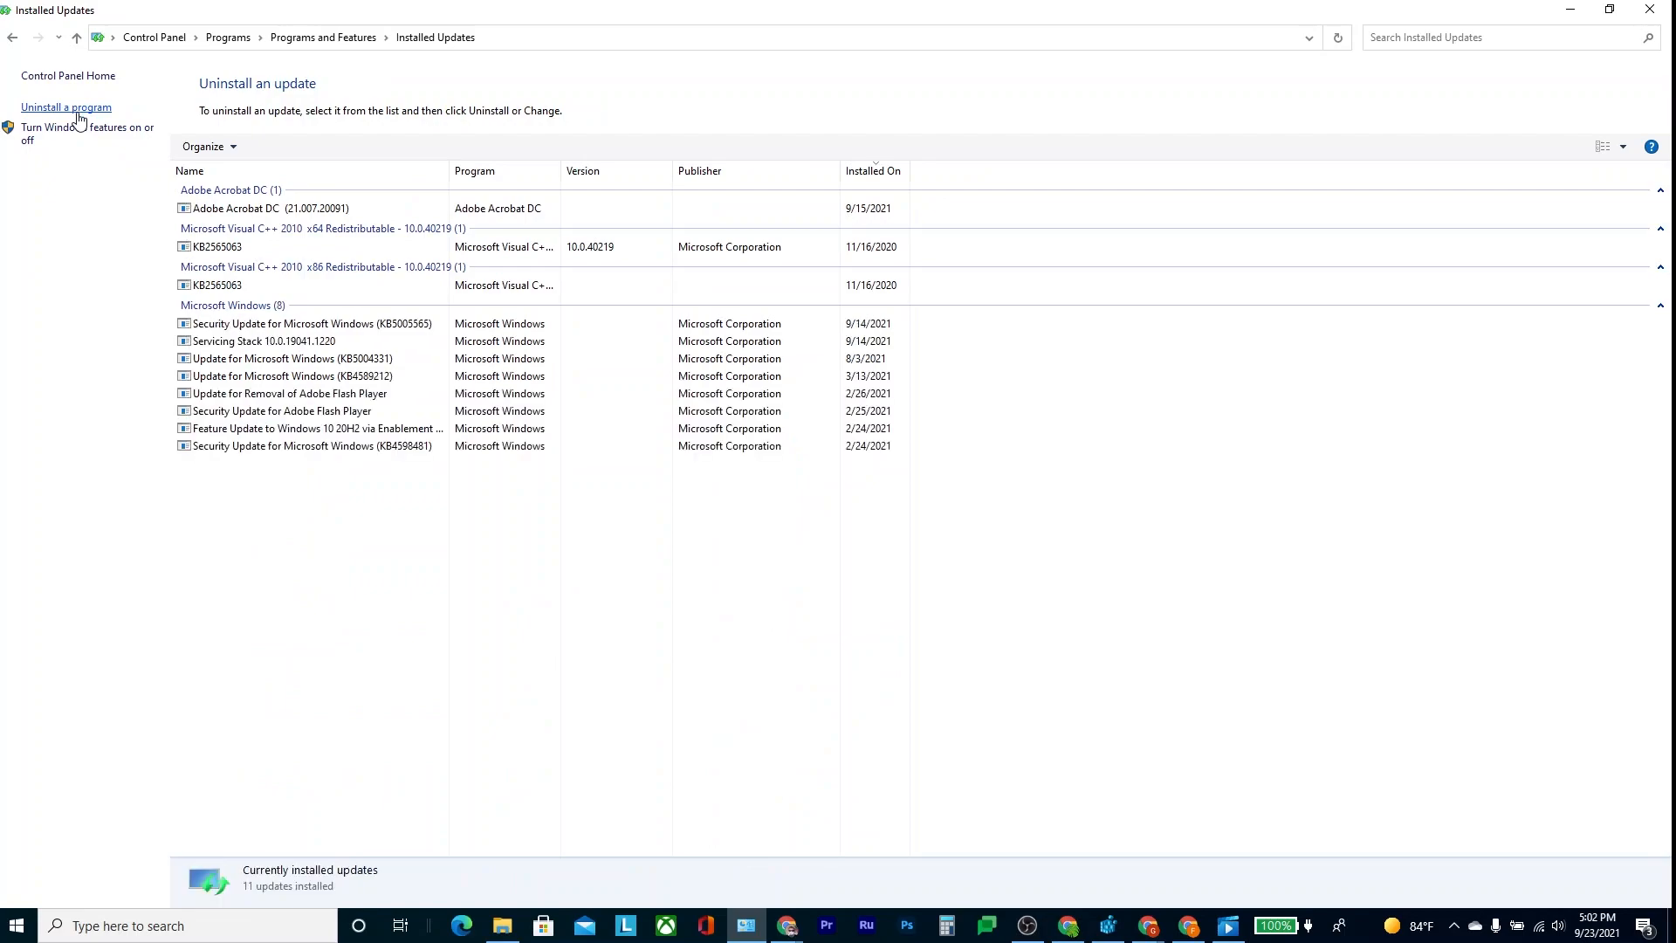
{"action": "left_click", "coordinate": [310, 358]}
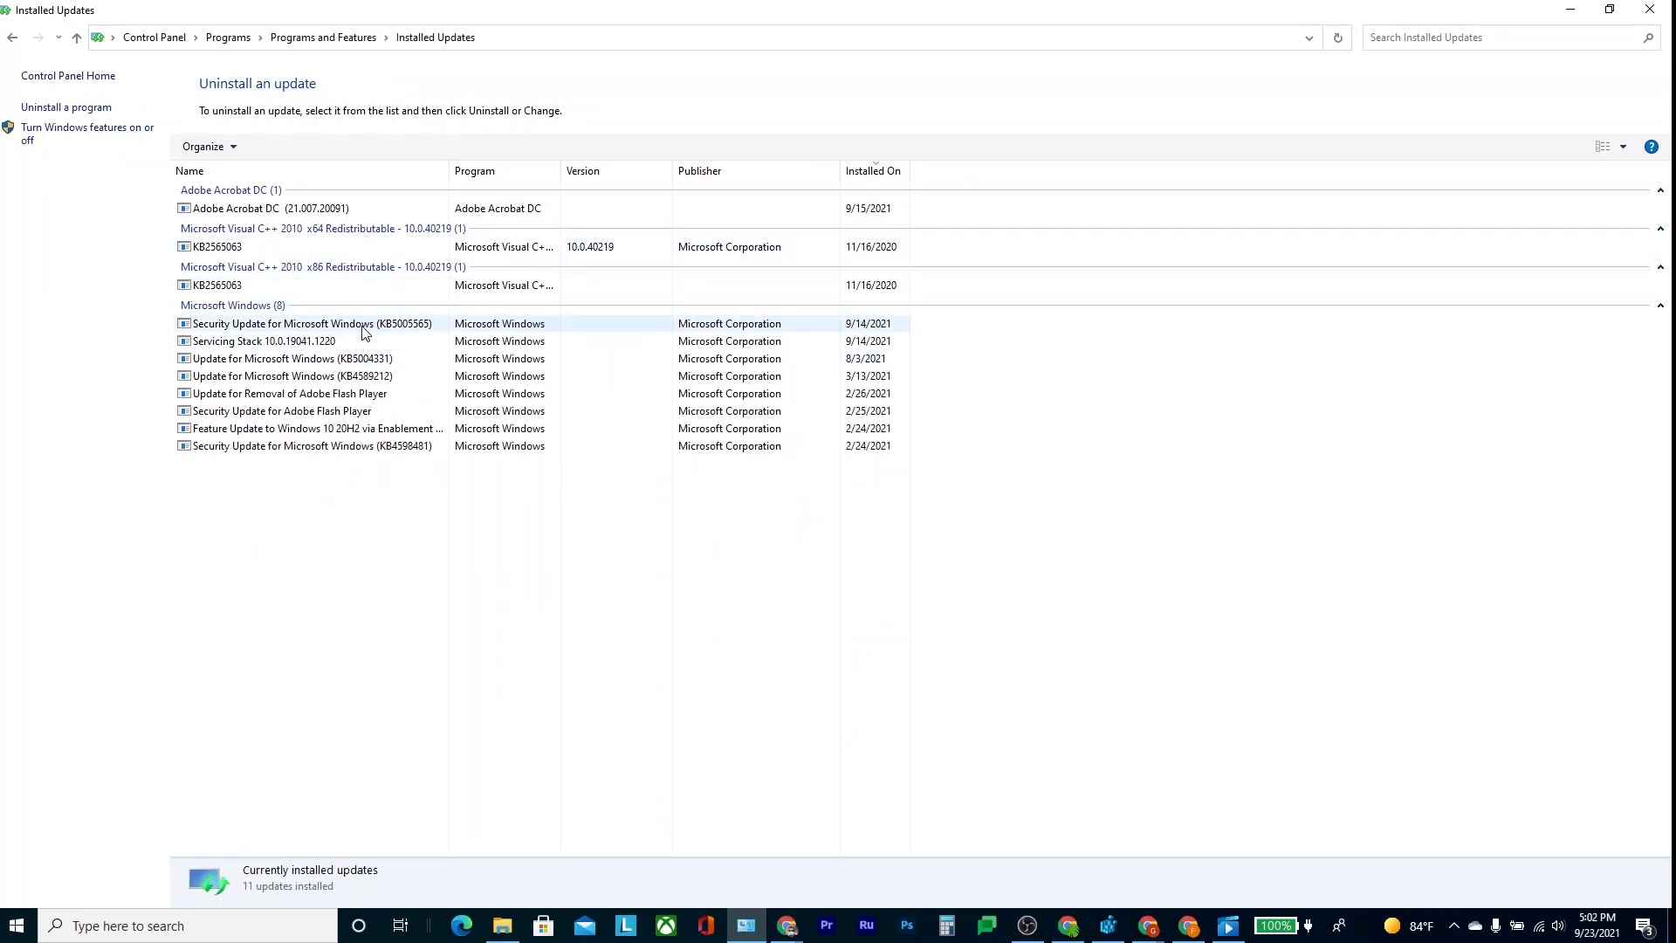
{"action": "left_click", "coordinate": [313, 323]}
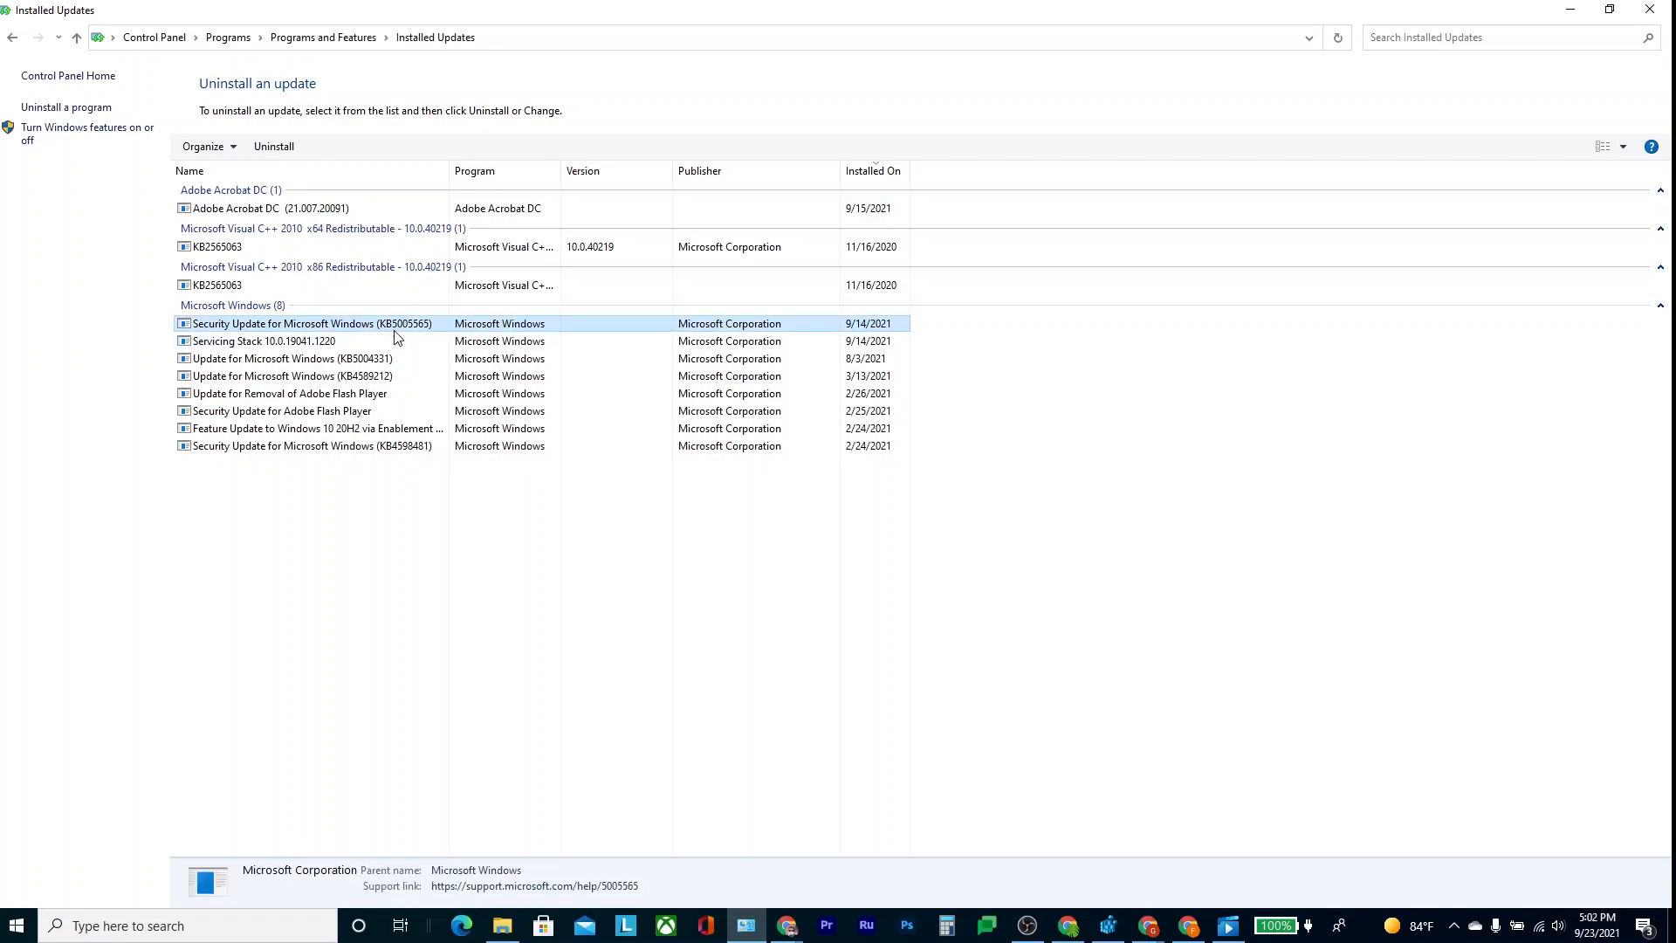
{"action": "mouse_move", "coordinate": [418, 332]}
{"action": "type", "text": "re"}
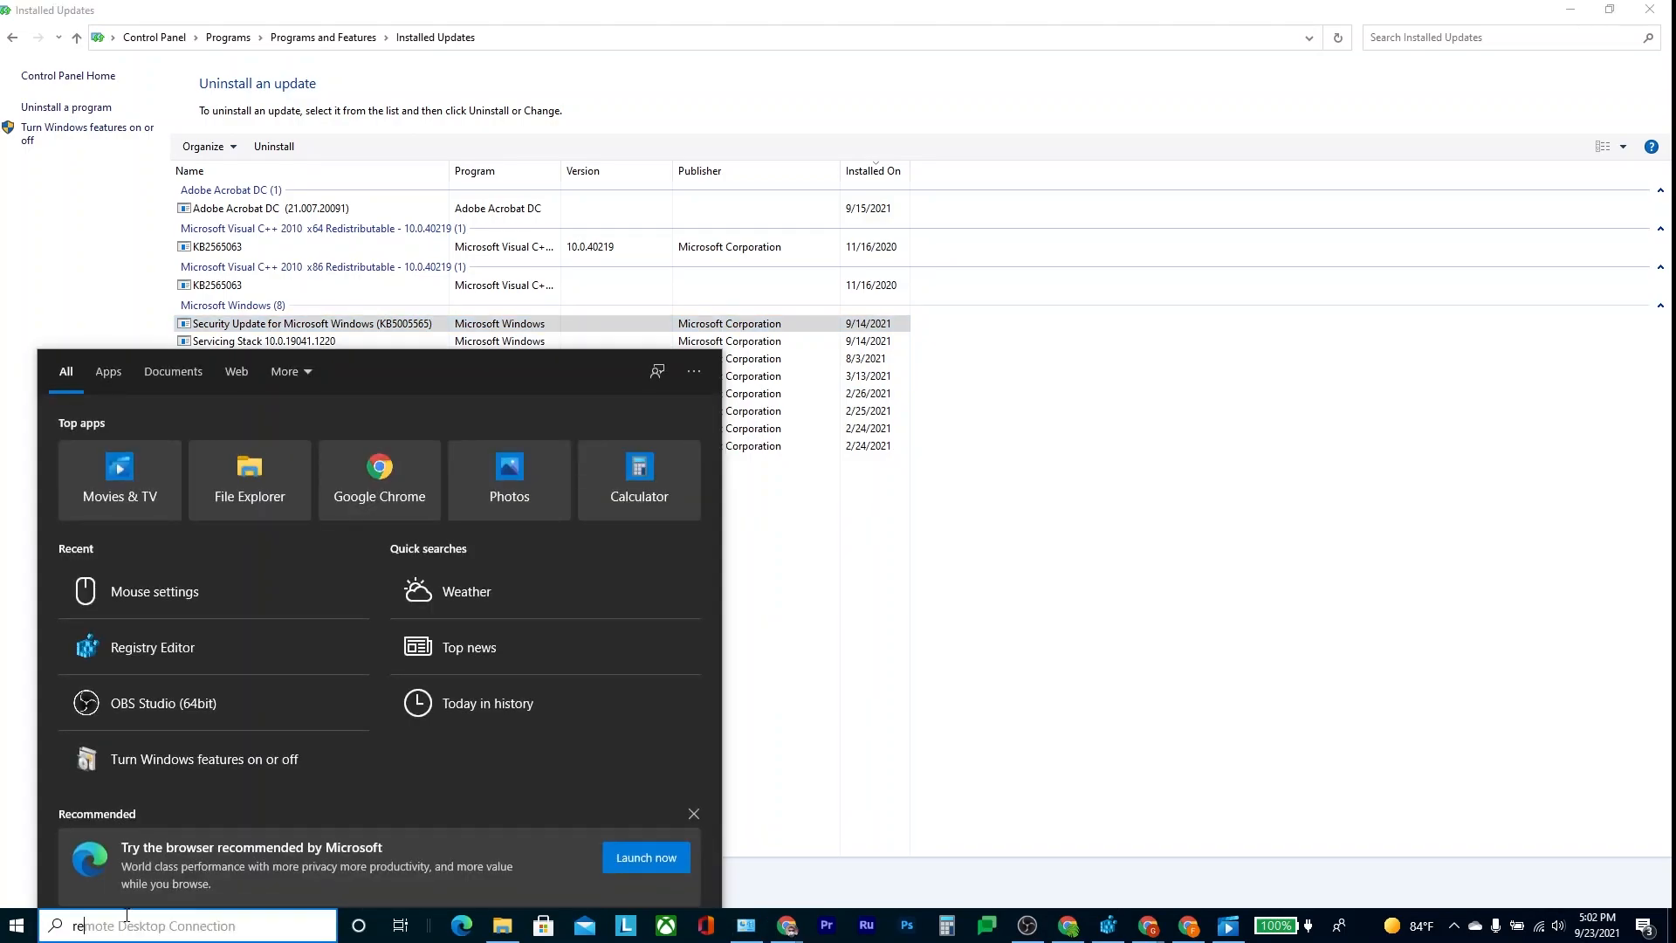
Launch Registry Editor from taskbar search and open the Control\Print key's New menu
{"action": "left_click", "coordinate": [152, 647]}
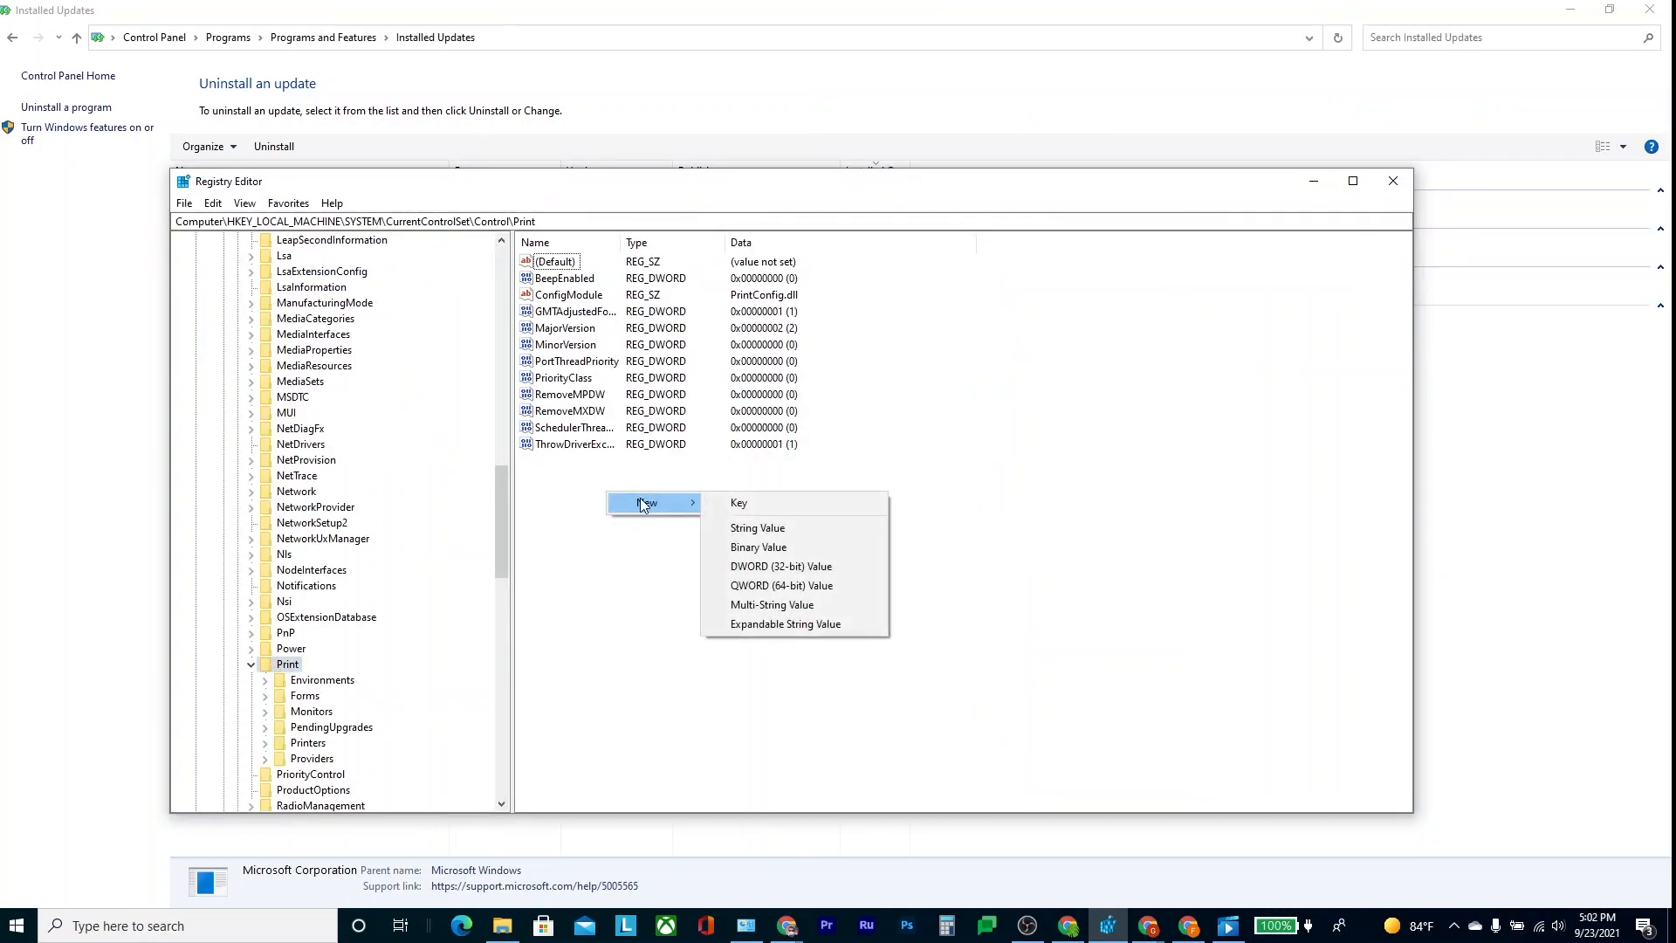
{"action": "mouse_move", "coordinate": [780, 566]}
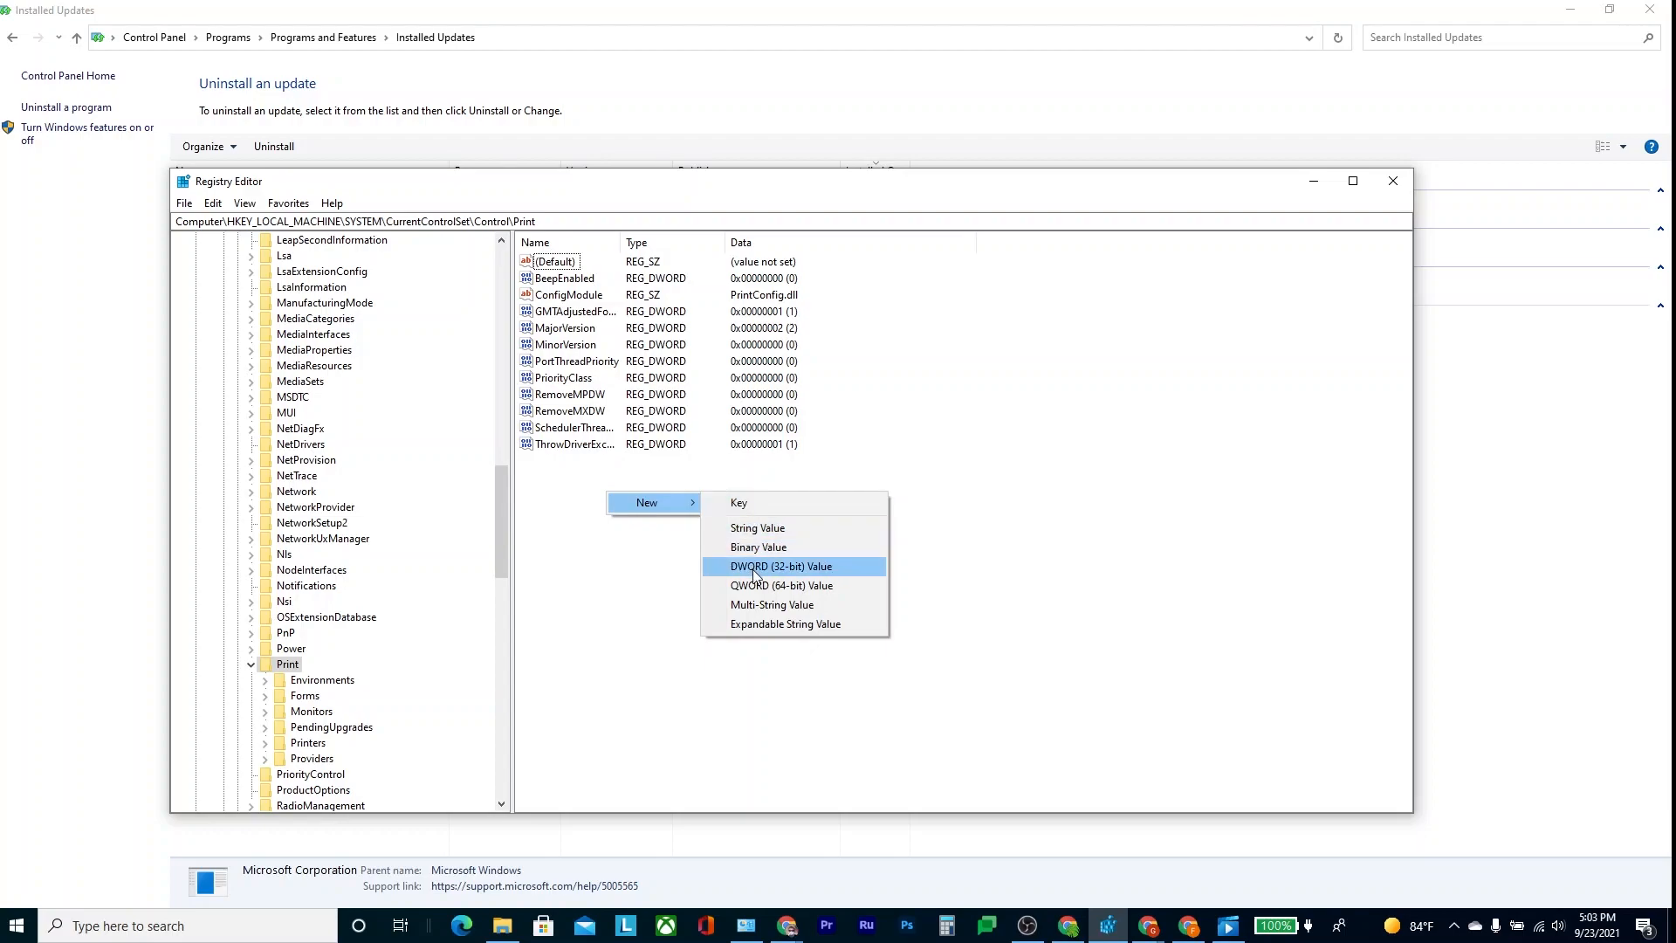
Create a DWORD (32-bit) value named RpcAuthnLevelPrivacyEnabled under the Print key
{"action": "left_click", "coordinate": [780, 565]}
{"action": "type", "text": "Rpc"}
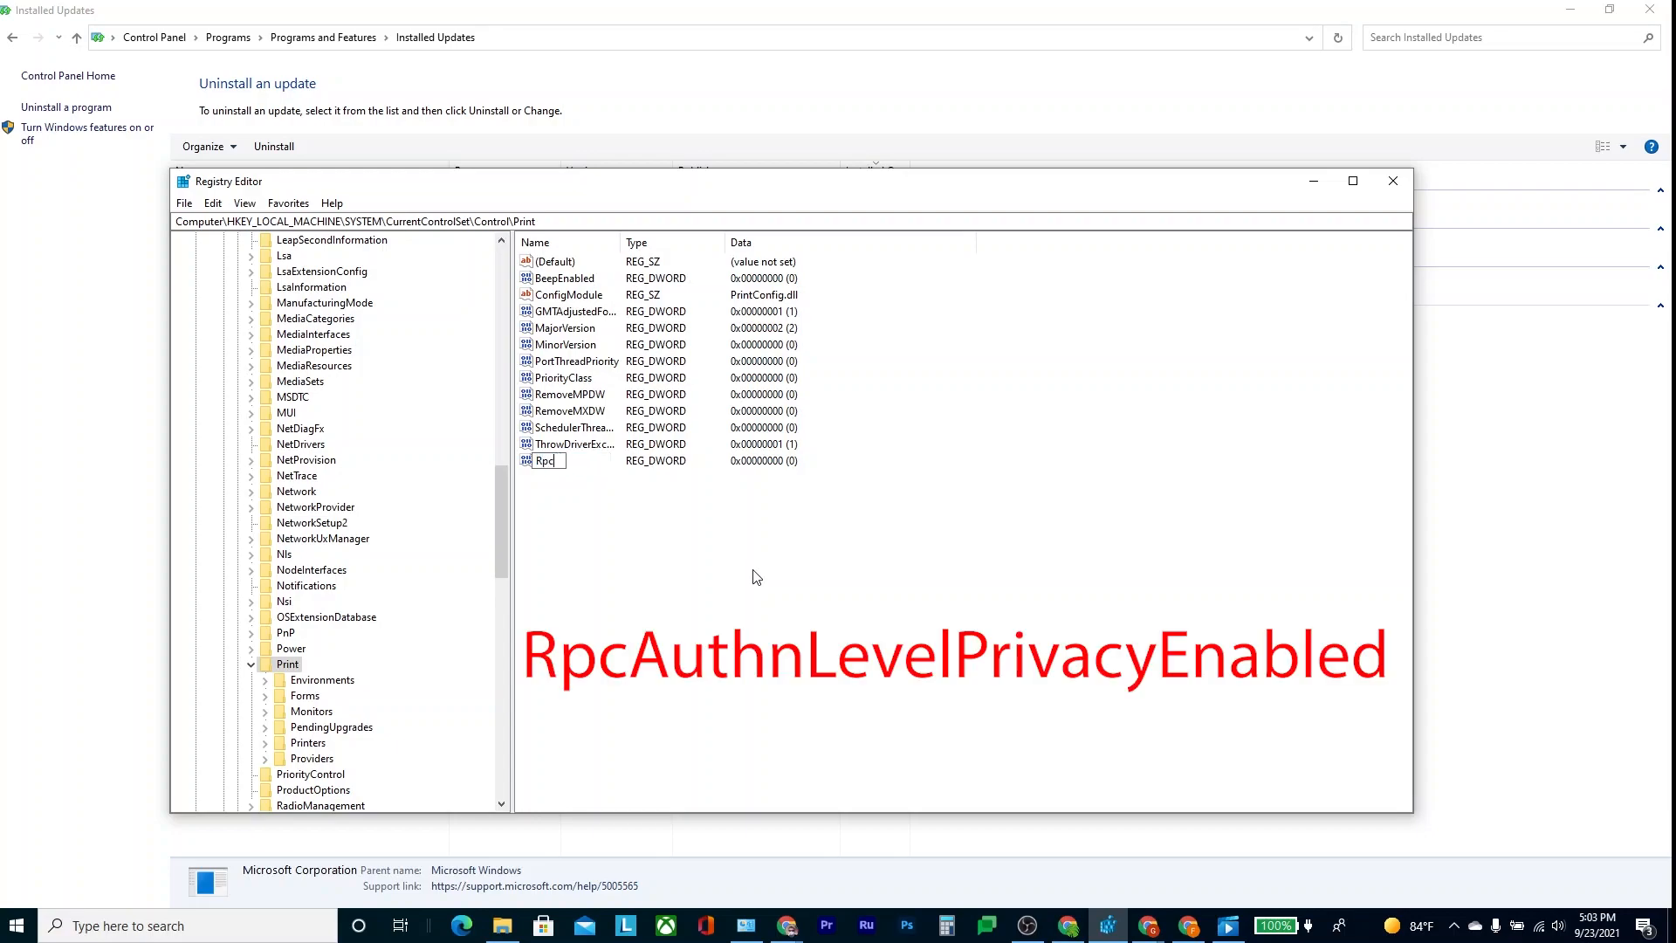
{"action": "type", "text": "AuthnLevel"}
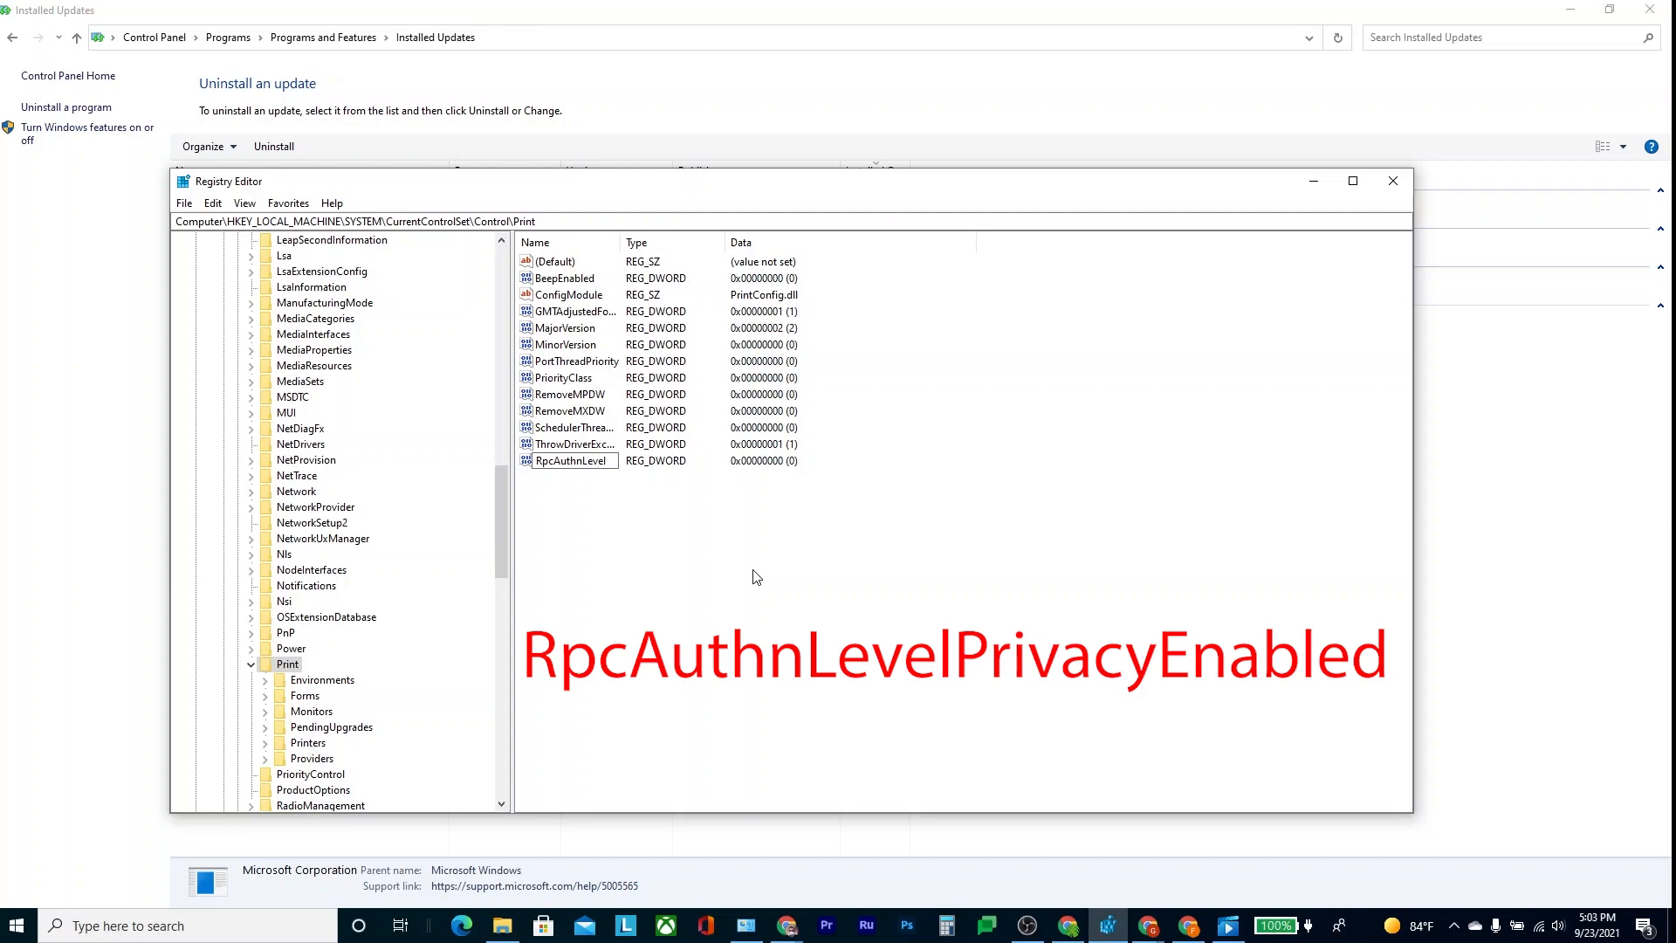
{"action": "type", "text": "PrivacyEnabled"}
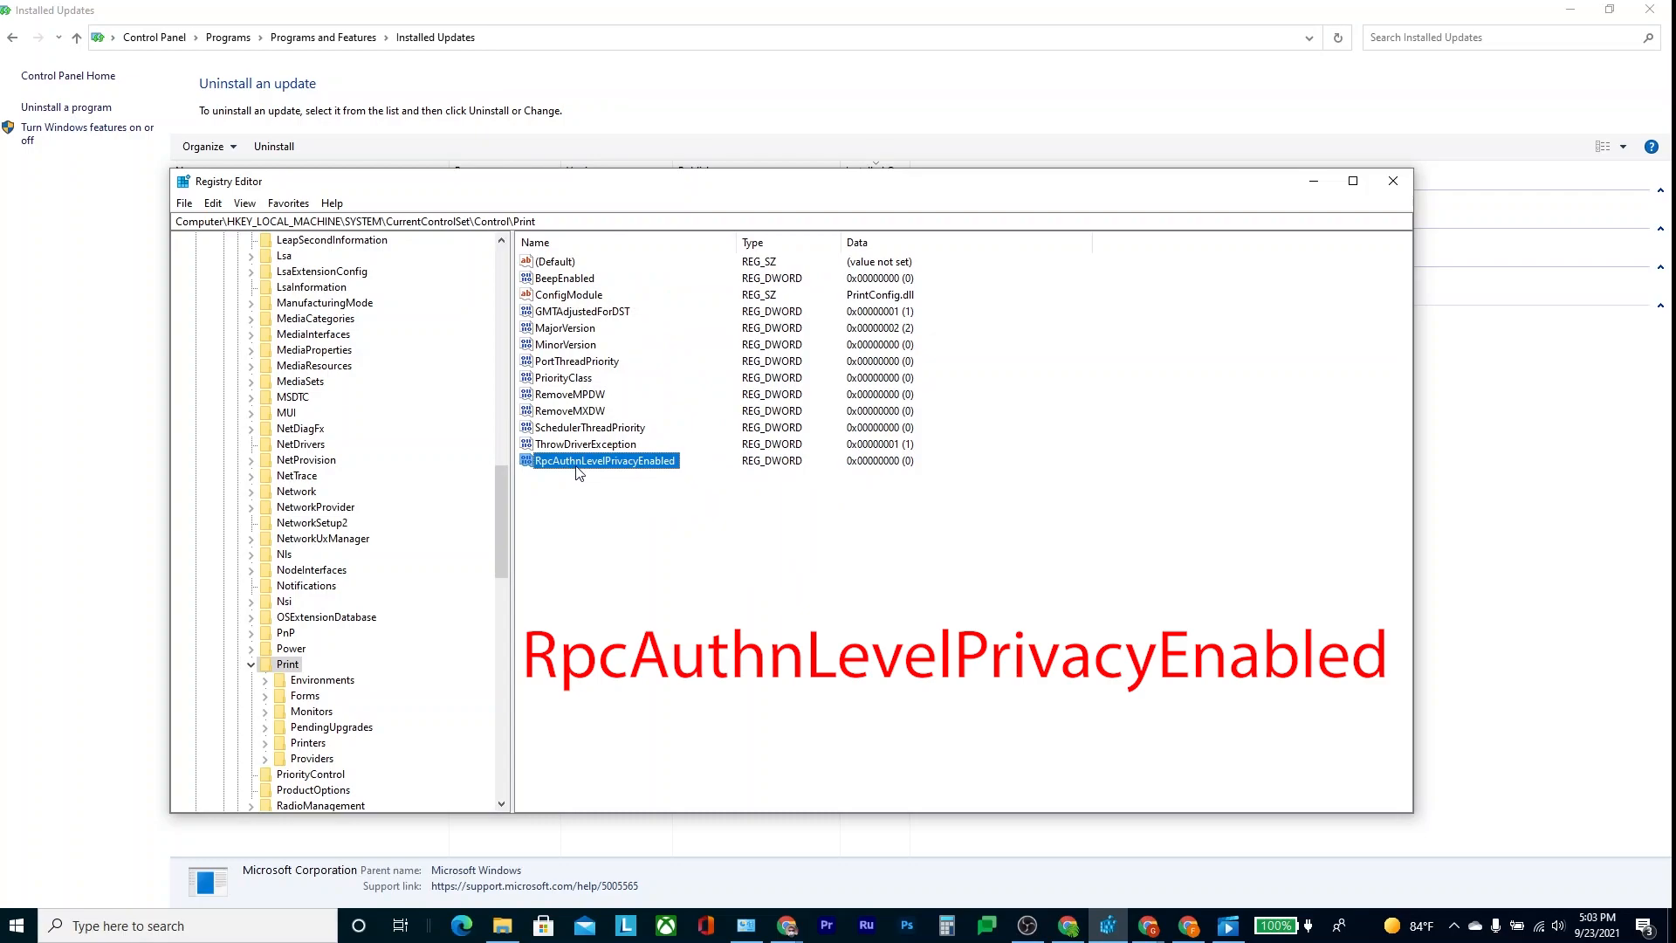
{"action": "mouse_move", "coordinate": [660, 472]}
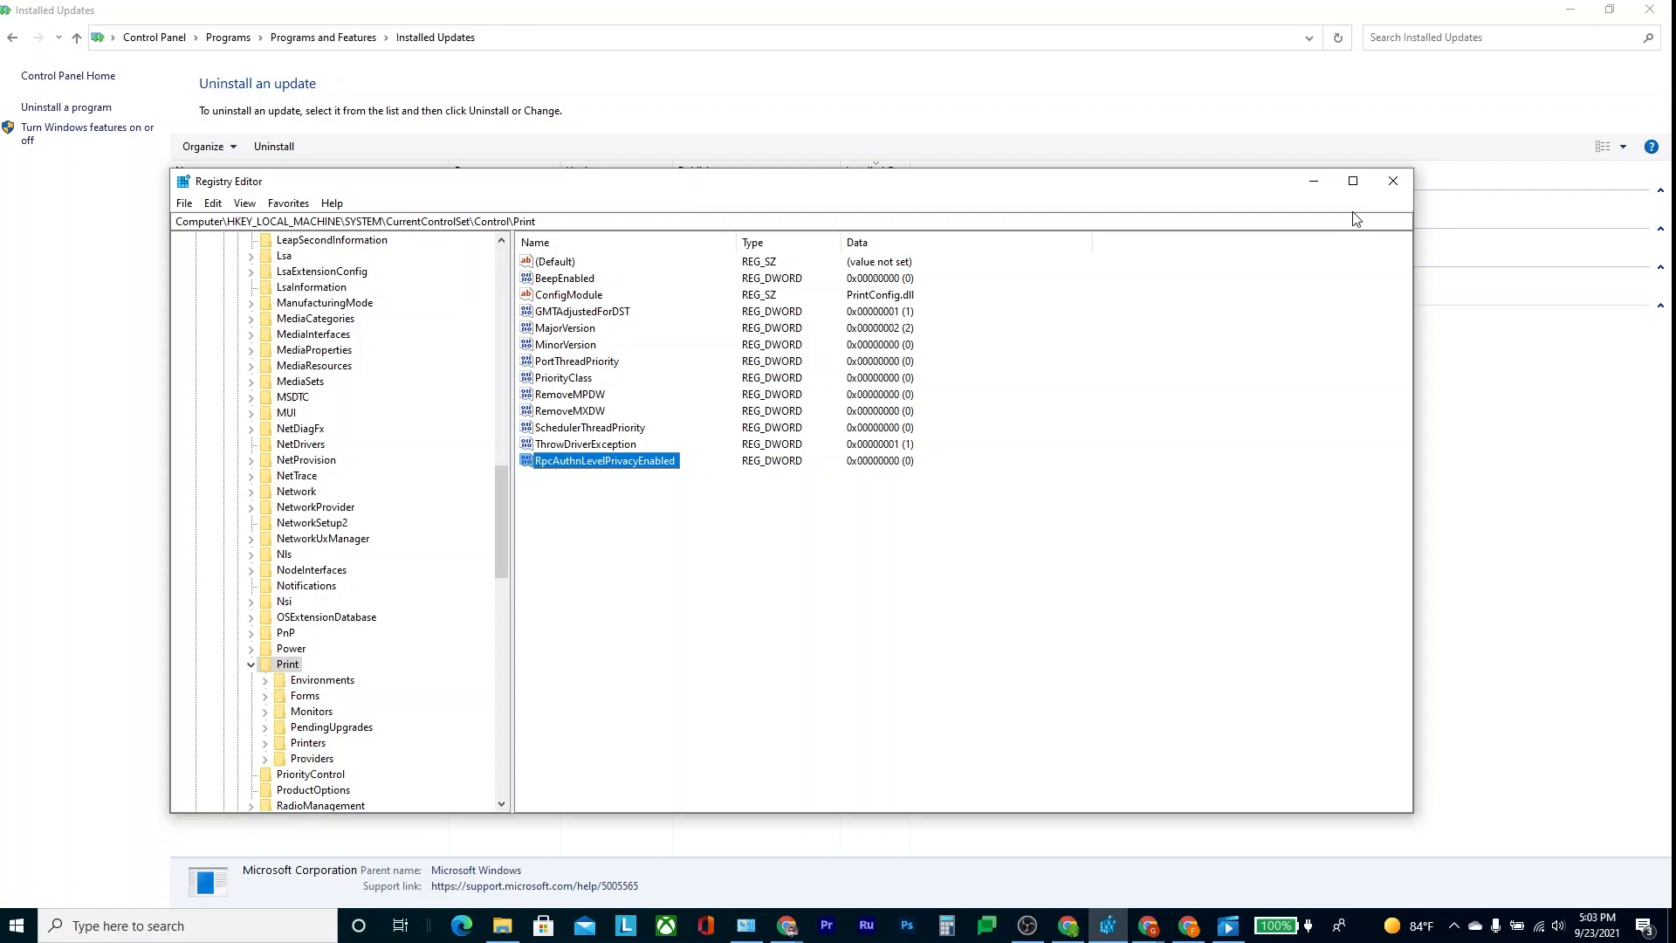
{"action": "mouse_move", "coordinate": [716, 414]}
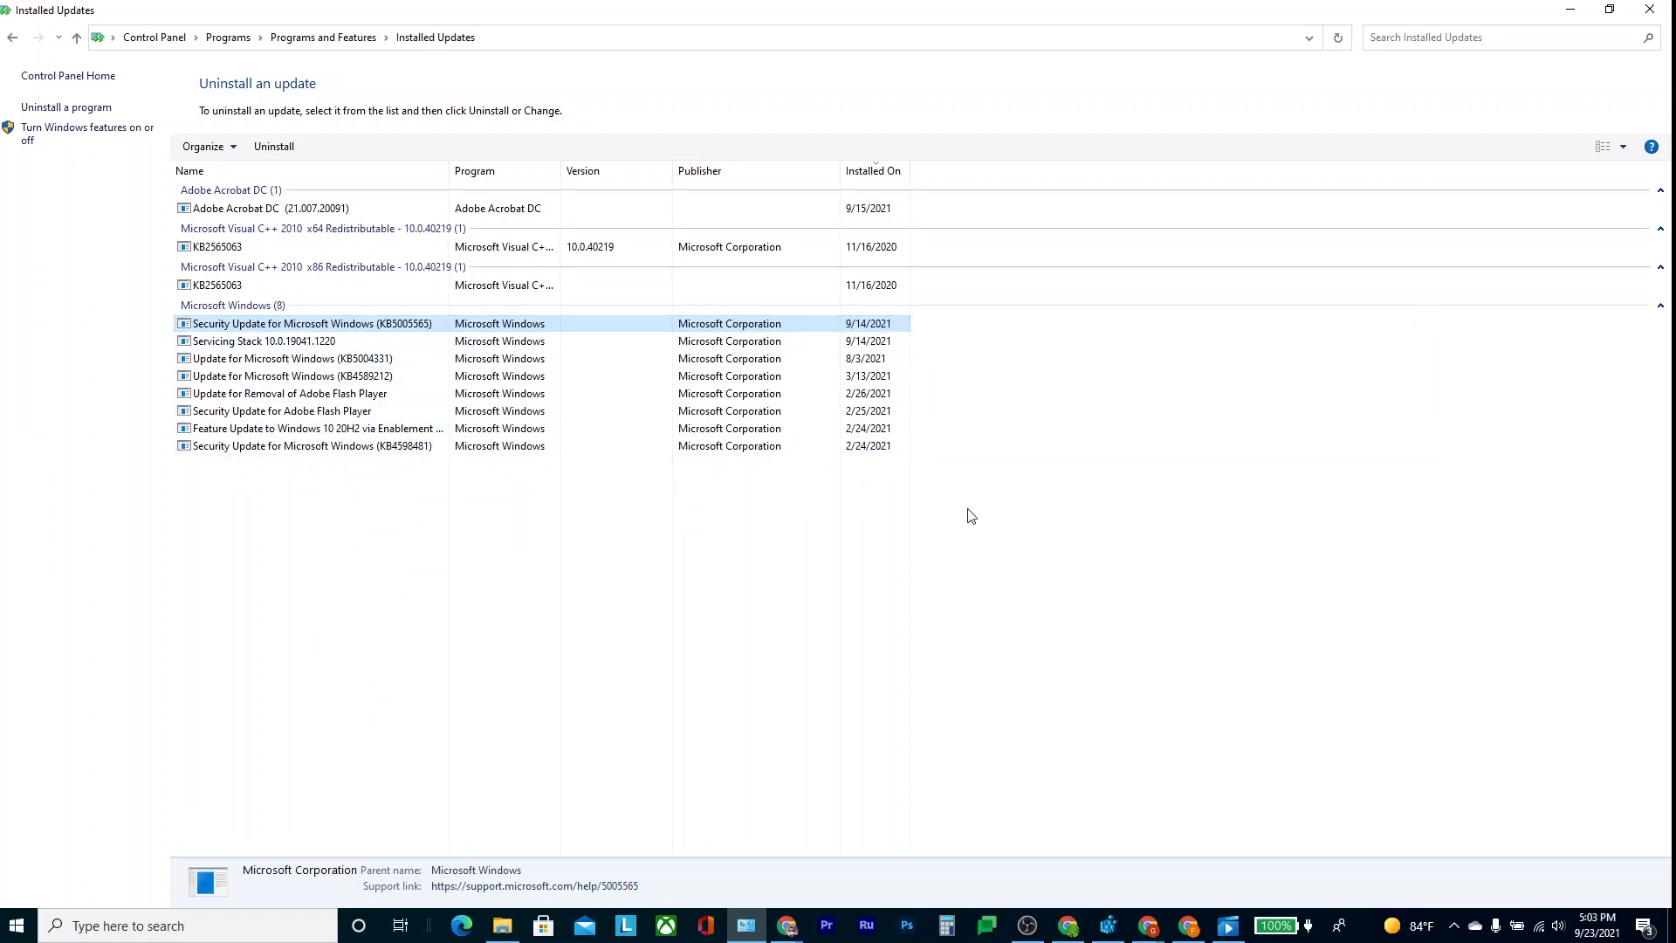
In Installed Updates, clear the selection and reselect the KB5005565 security update
{"action": "left_click", "coordinate": [804, 601]}
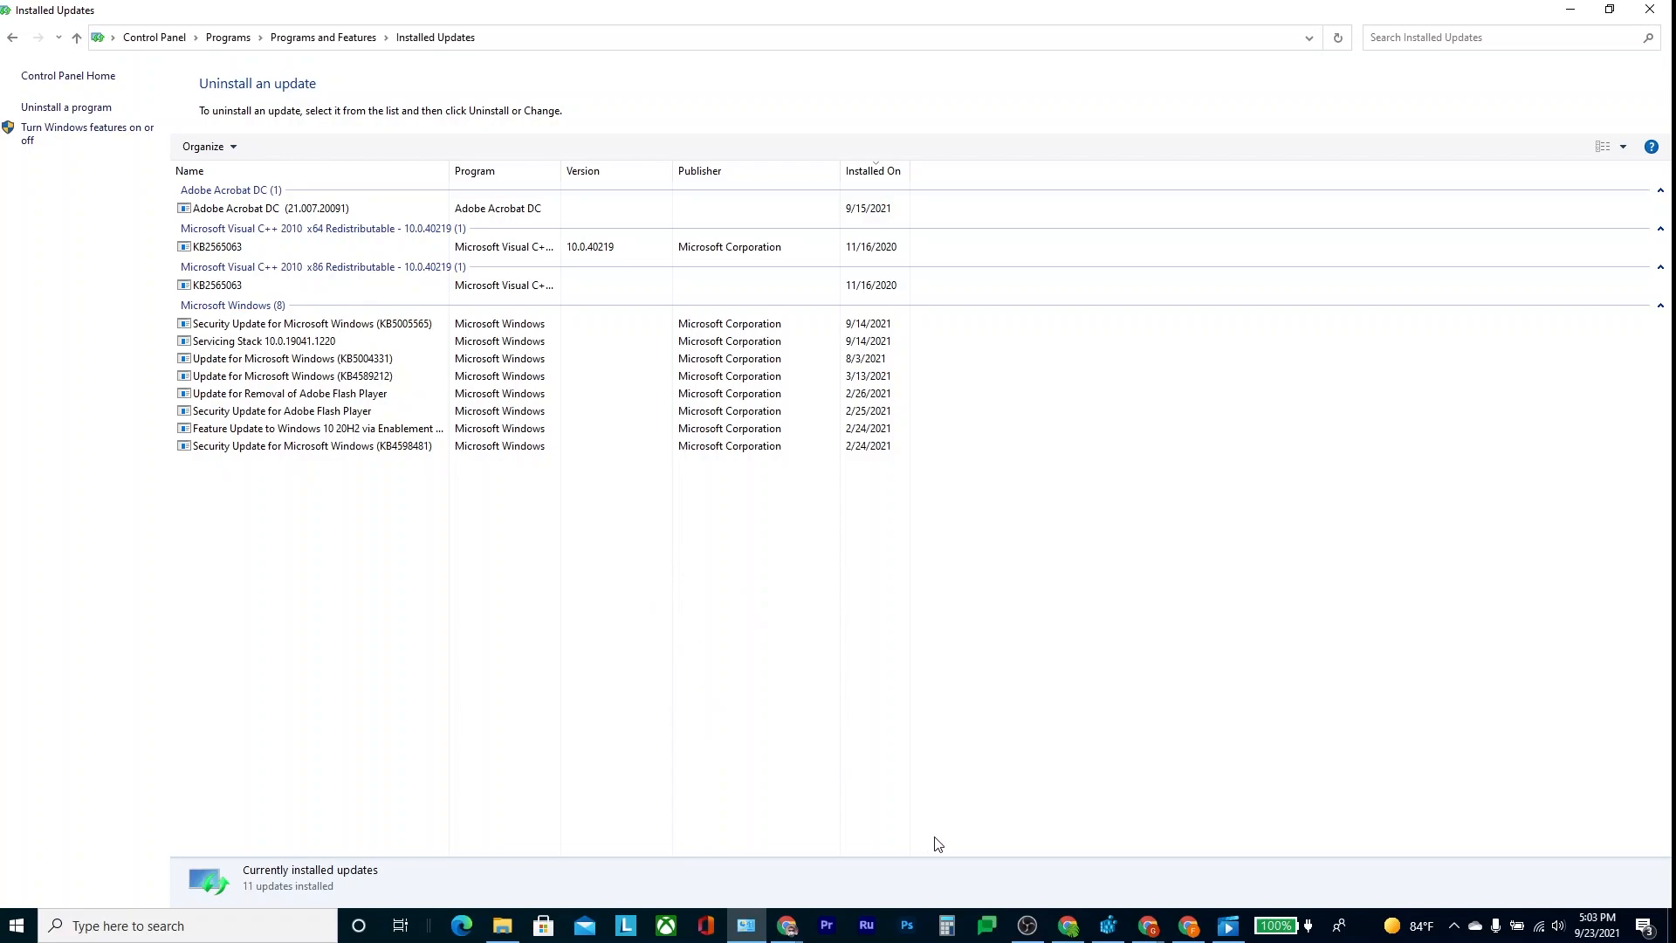
{"action": "mouse_move", "coordinate": [770, 711]}
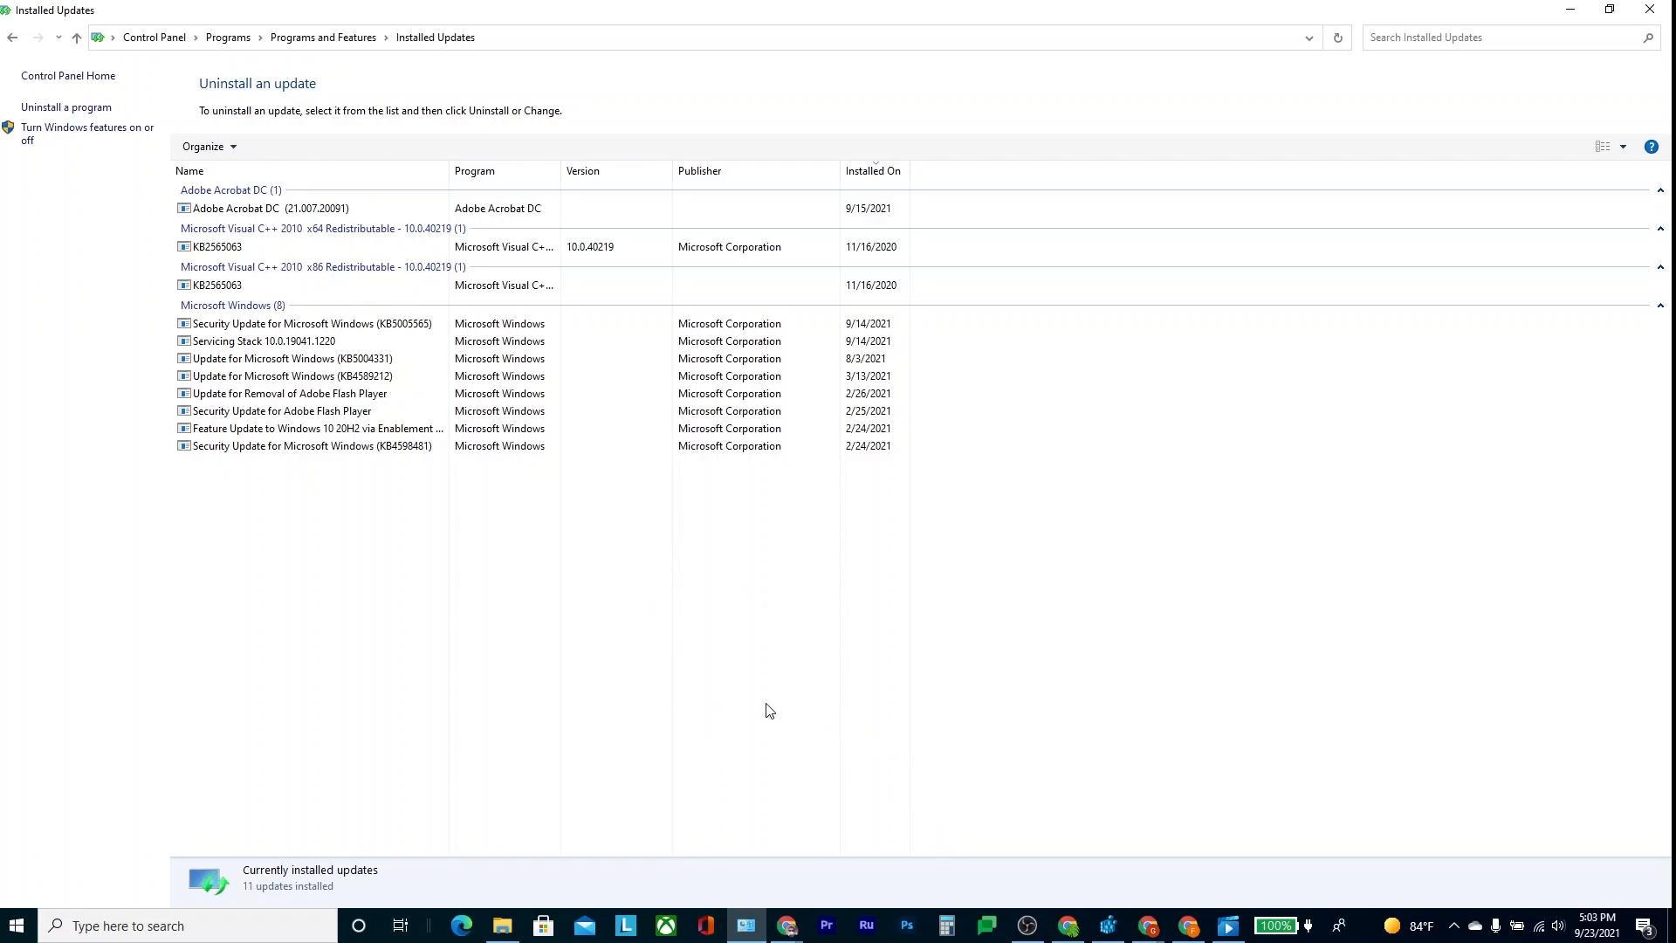
{"action": "mouse_move", "coordinate": [846, 637]}
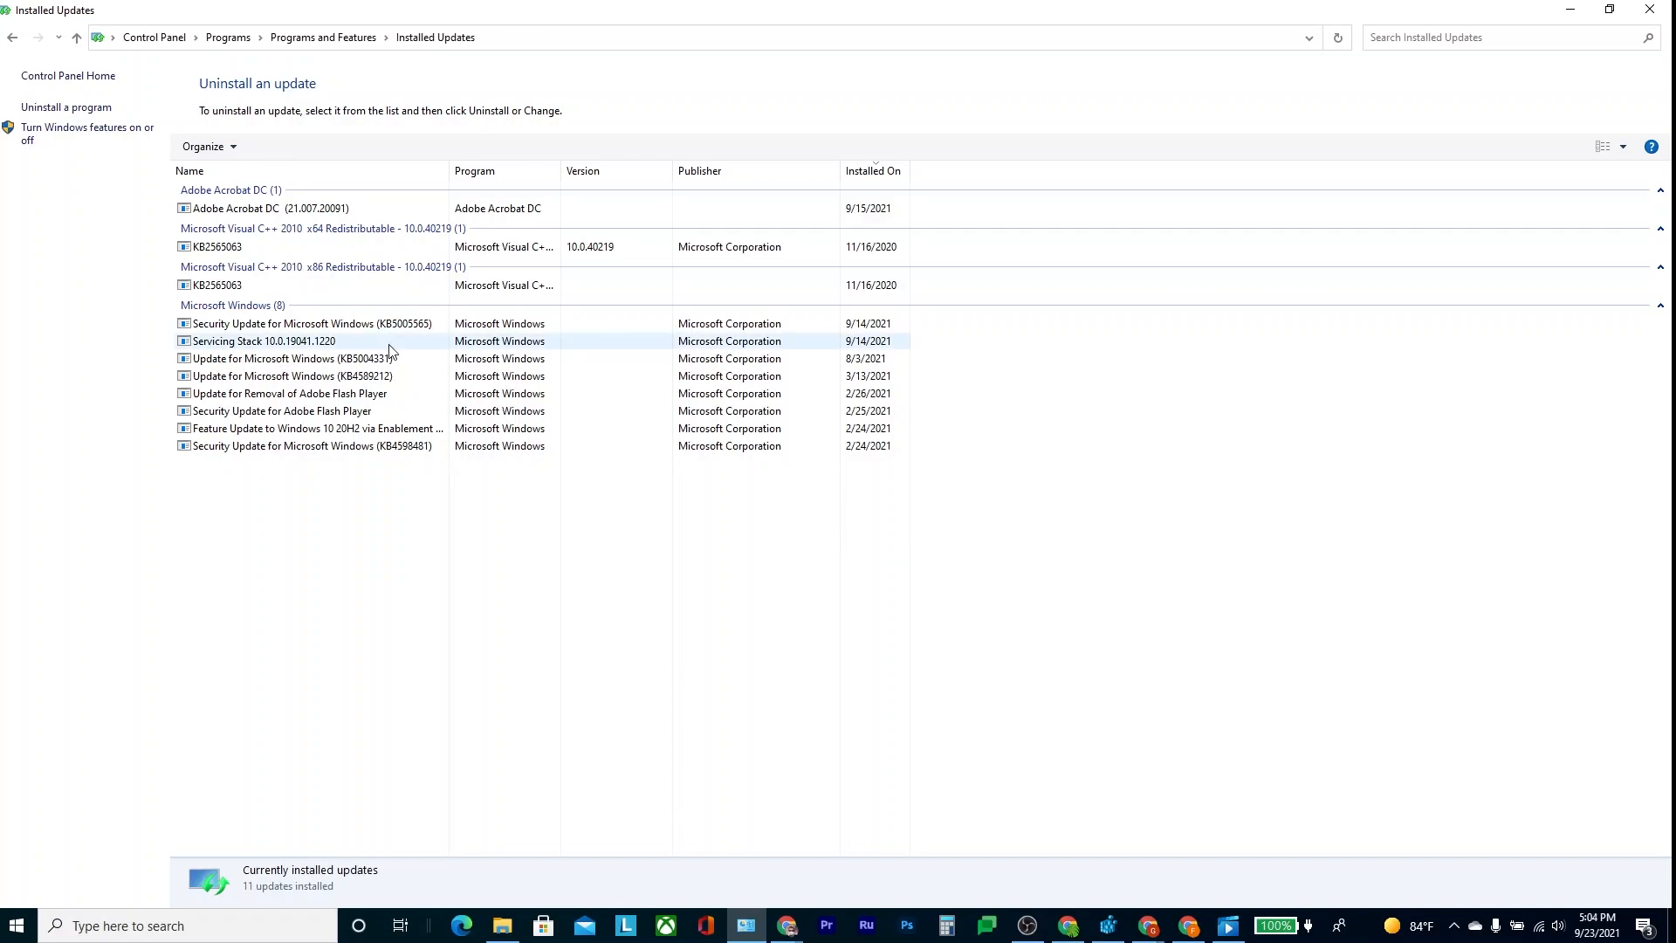
{"action": "left_click", "coordinate": [310, 323]}
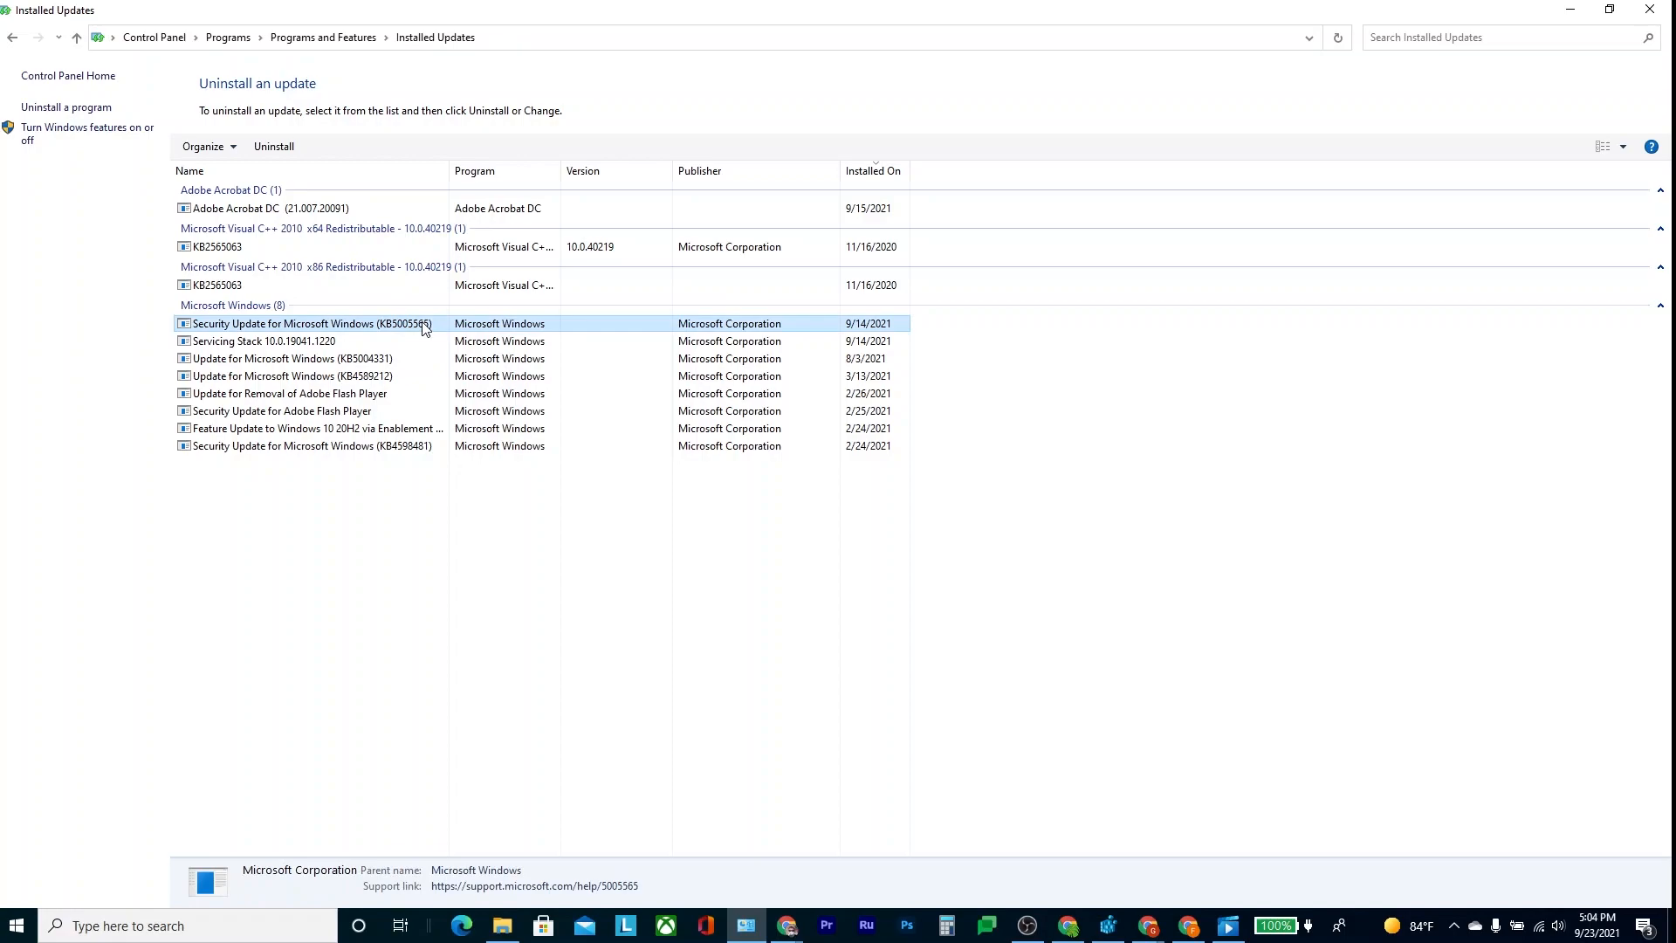
{"action": "mouse_move", "coordinate": [389, 330]}
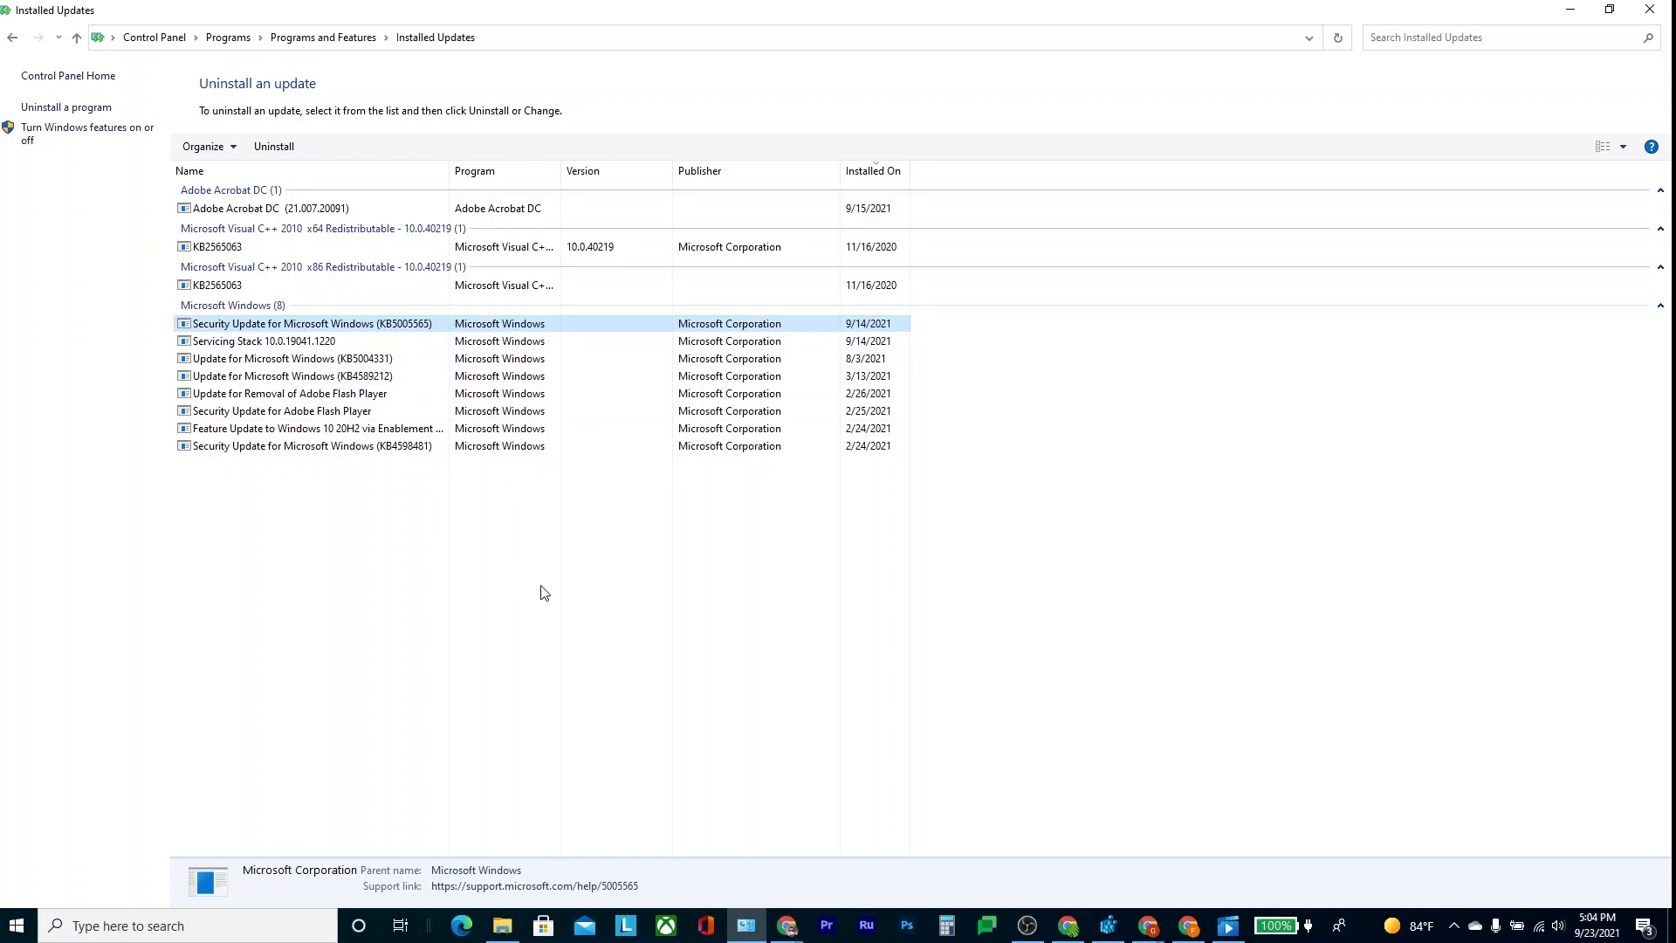
{"action": "mouse_move", "coordinate": [276, 885]}
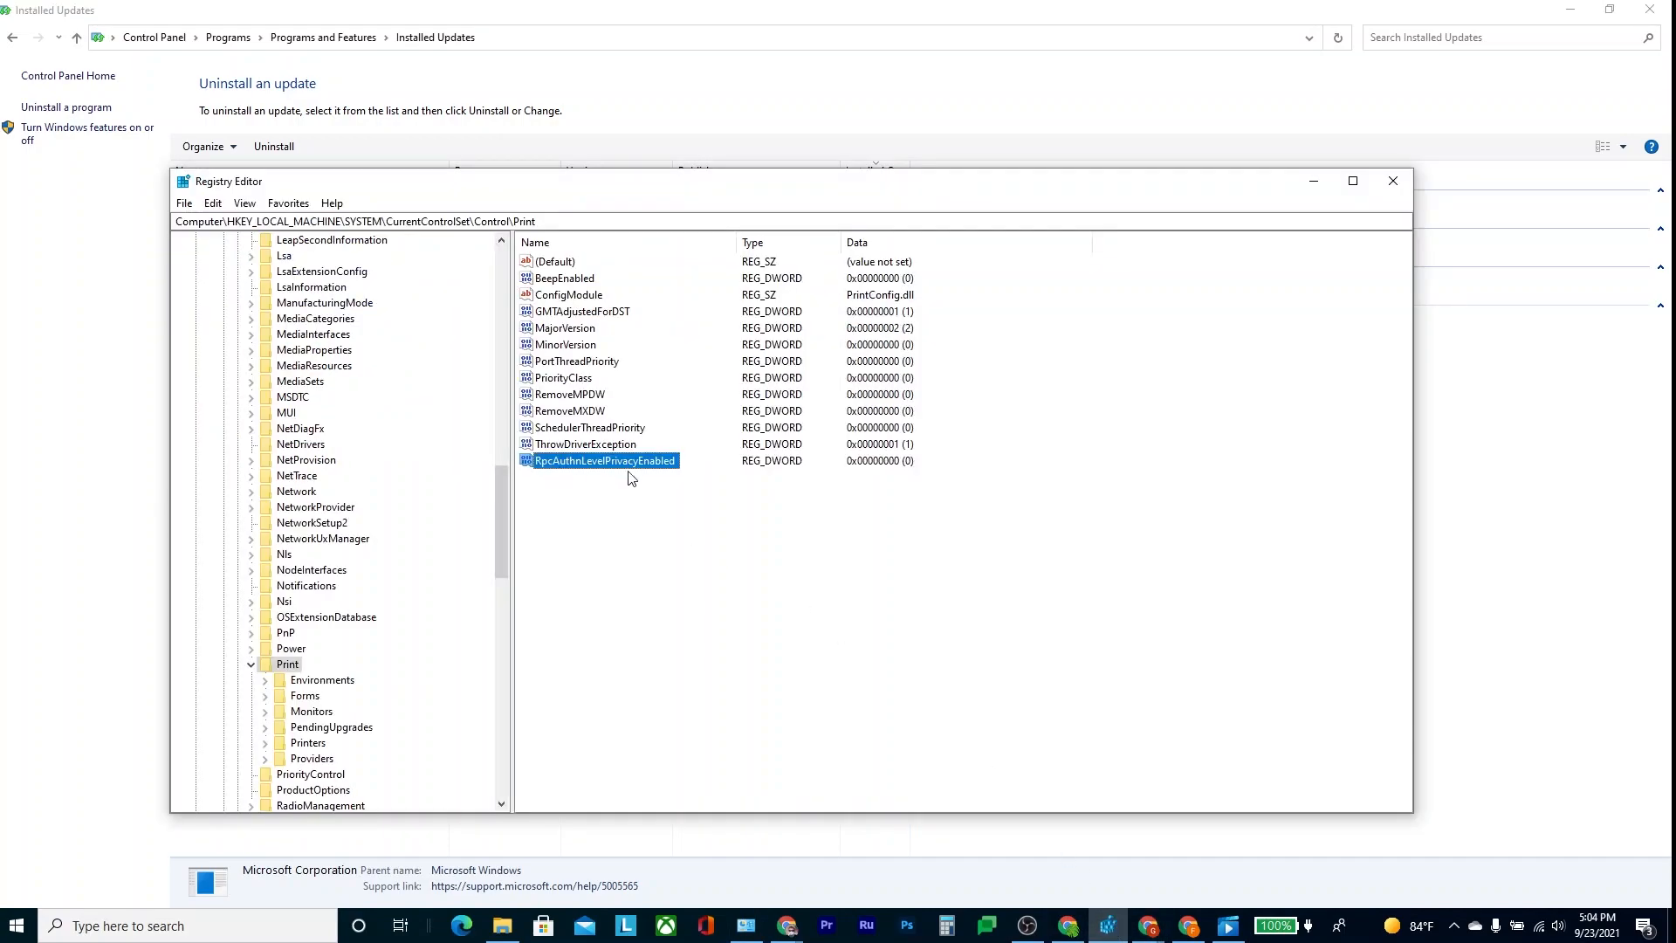
{"action": "mouse_move", "coordinate": [923, 475]}
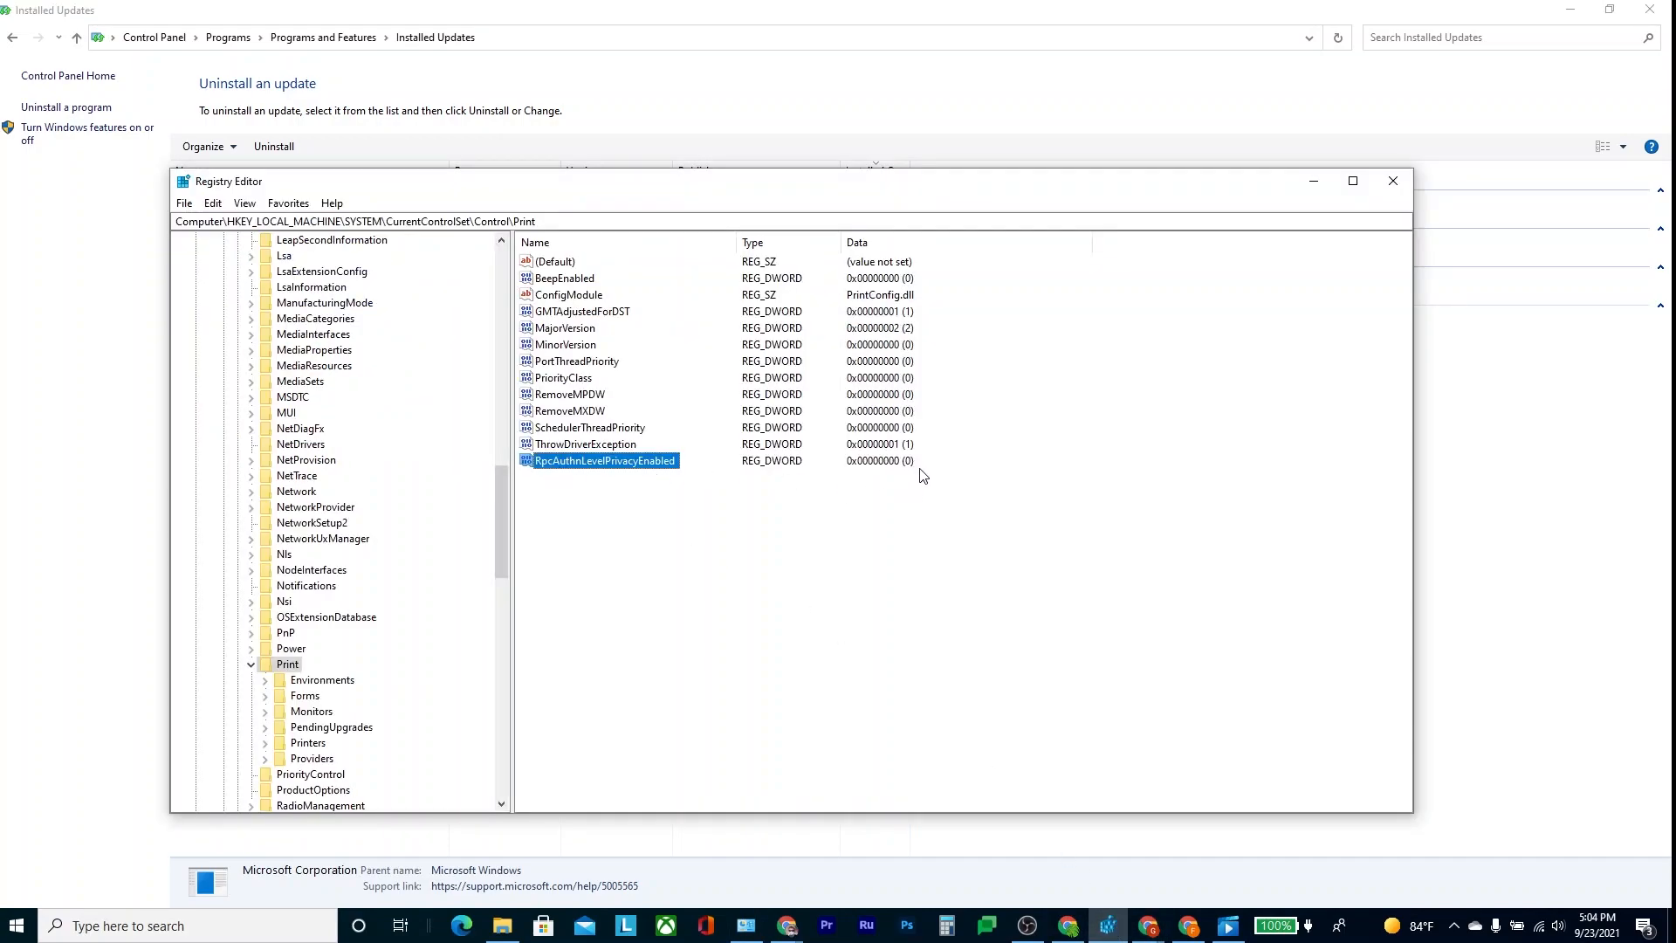
{"action": "mouse_move", "coordinate": [374, 447]}
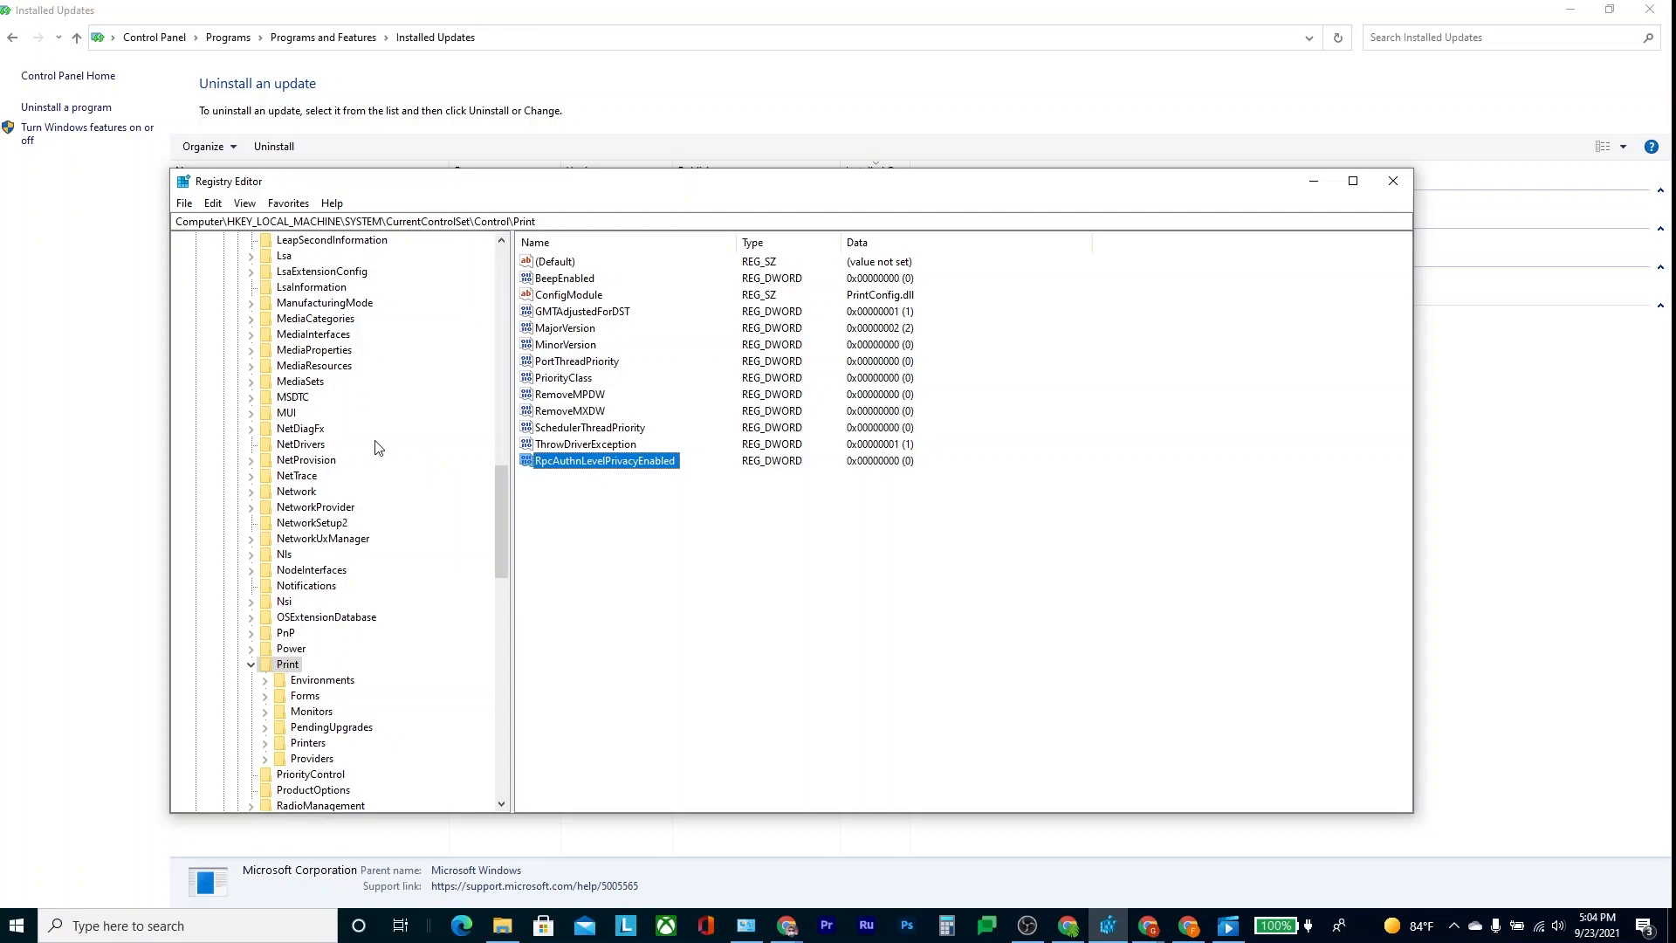
{"action": "mouse_move", "coordinate": [398, 380]}
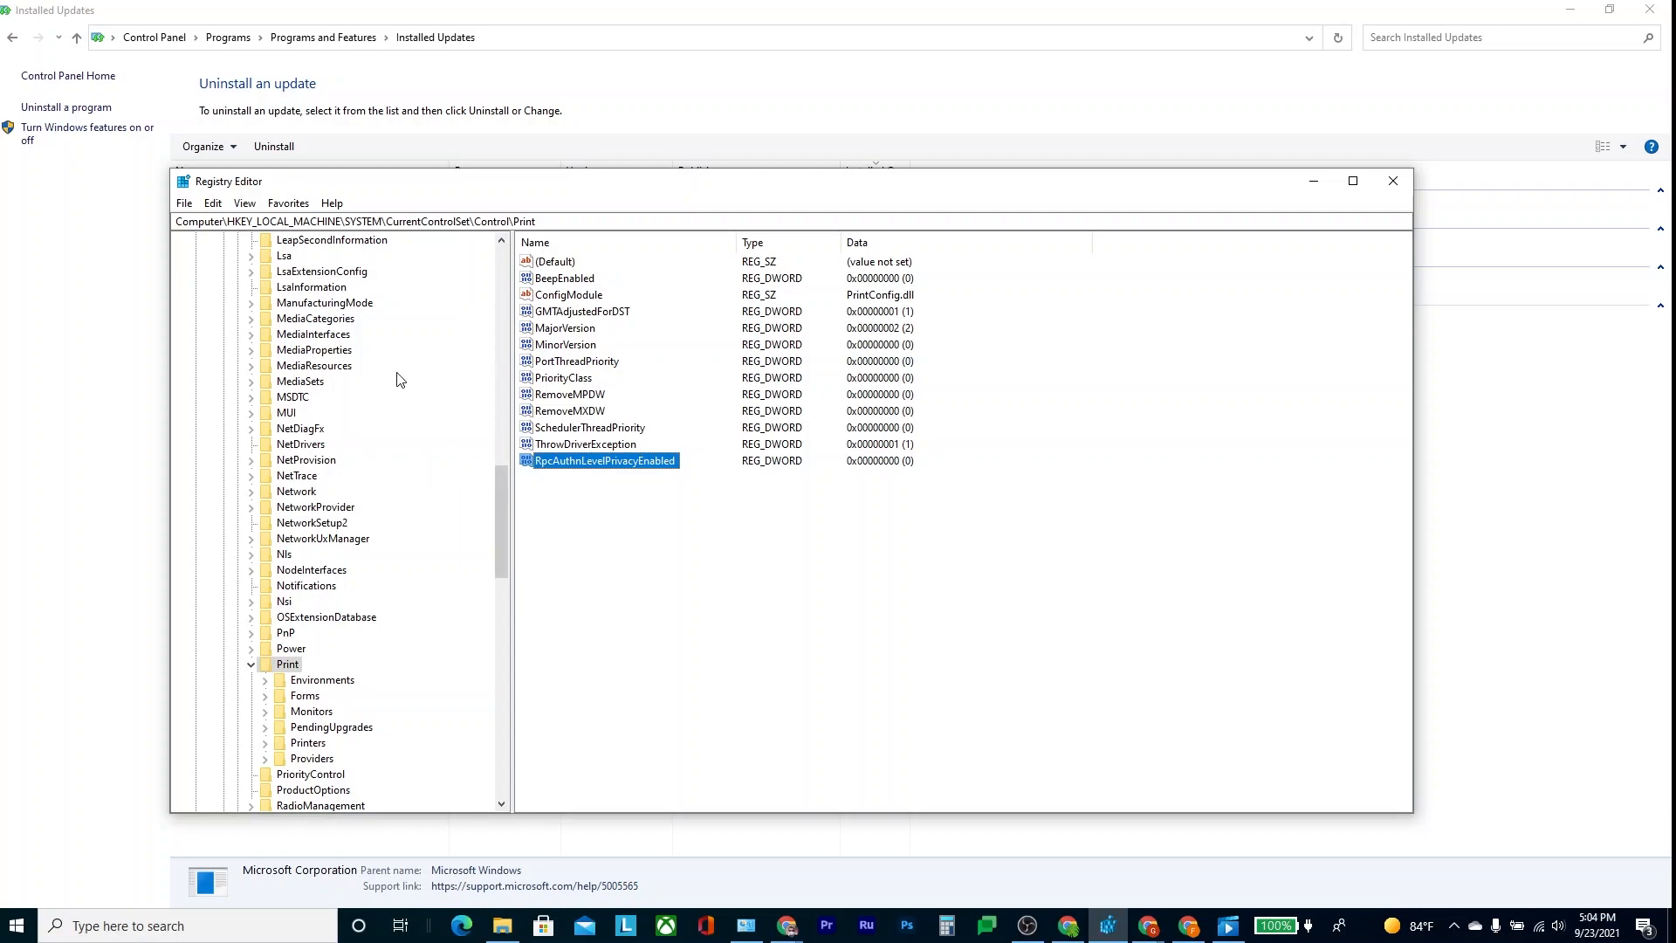
{"action": "mouse_move", "coordinate": [465, 617]}
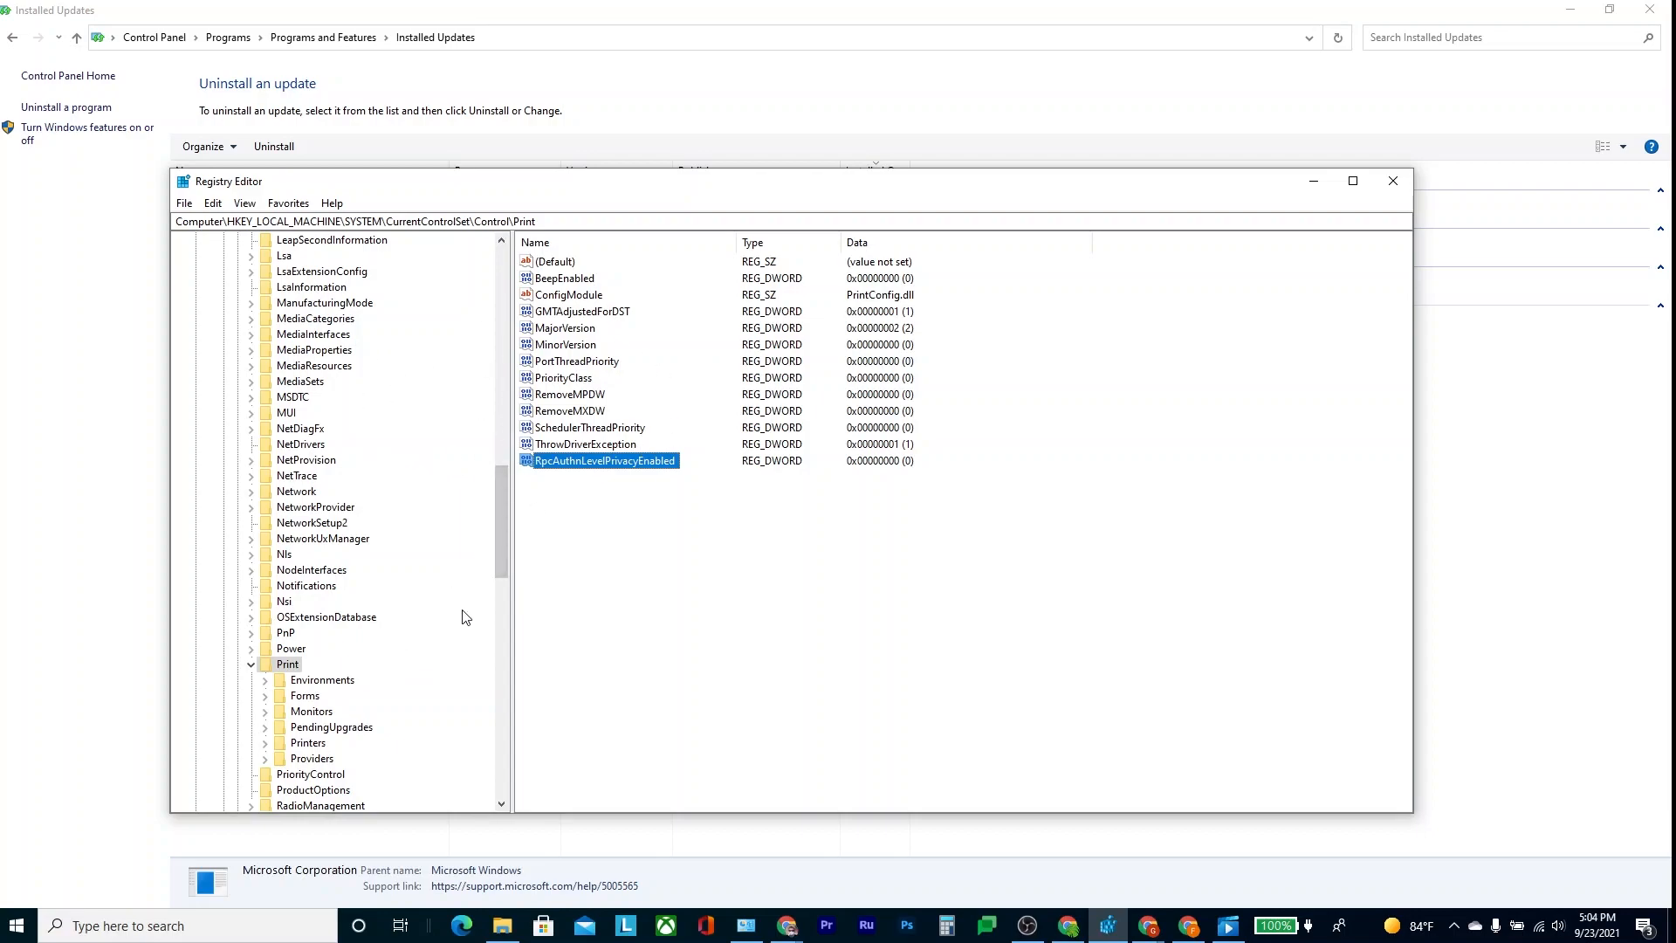